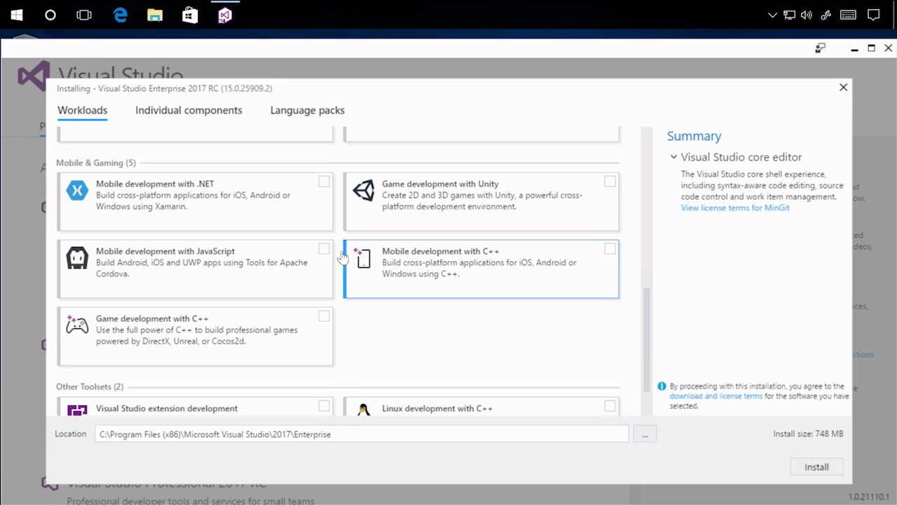
pyautogui.moveTo(177, 139)
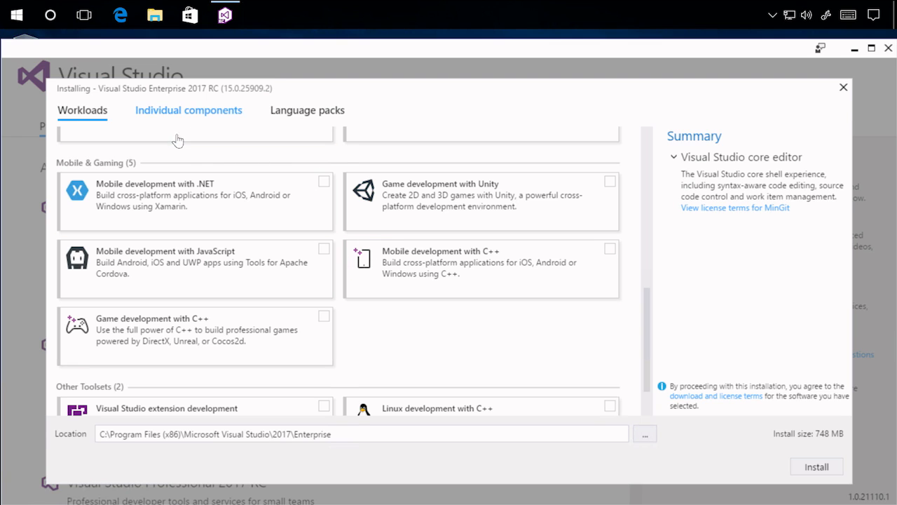
# - Tick the Mobile development with JavaScript workload, raising the install size to 2.58 GB
pyautogui.scroll(3)
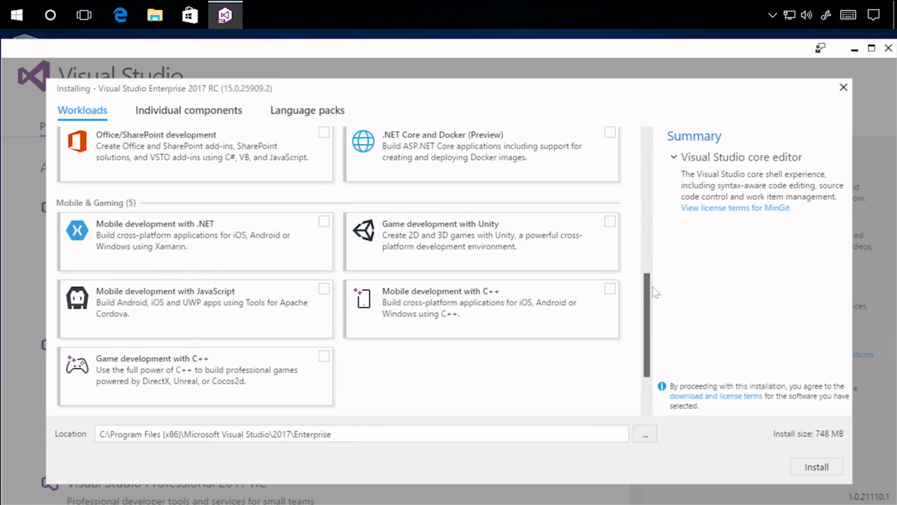
pyautogui.scroll(3)
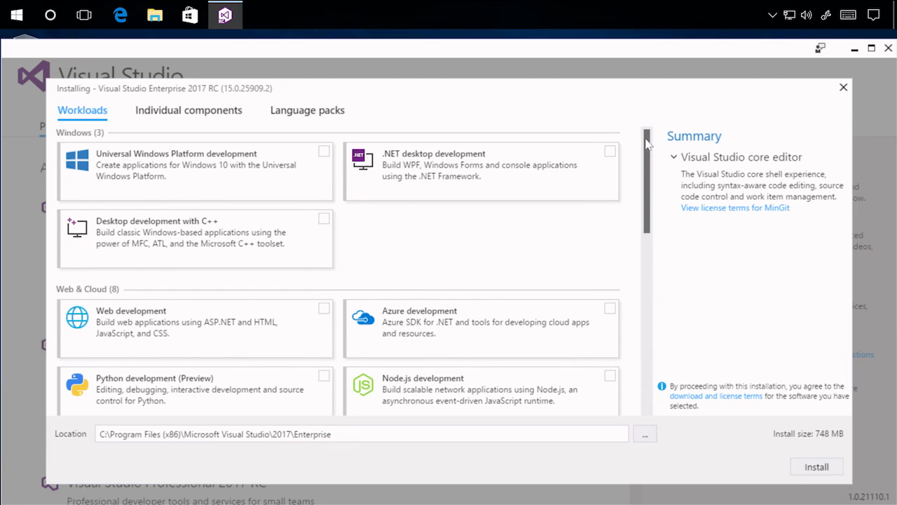
pyautogui.moveTo(652, 150)
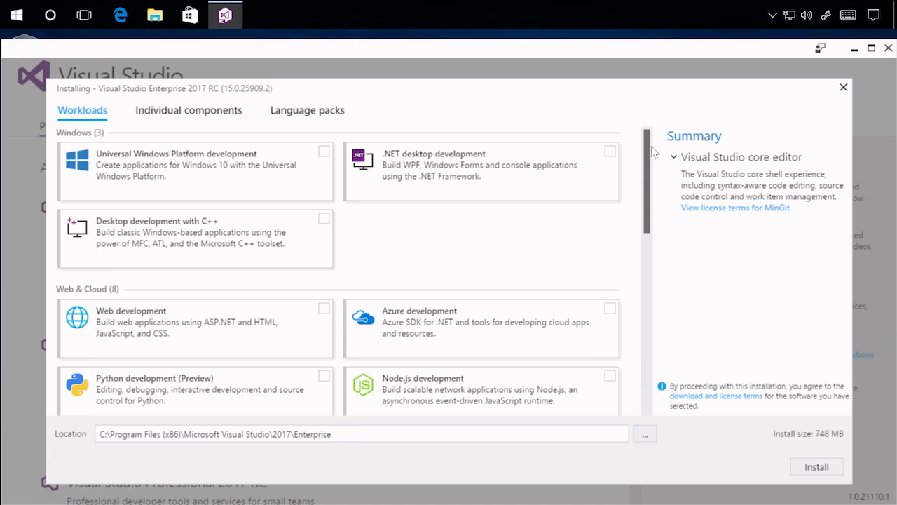
pyautogui.scroll(-3)
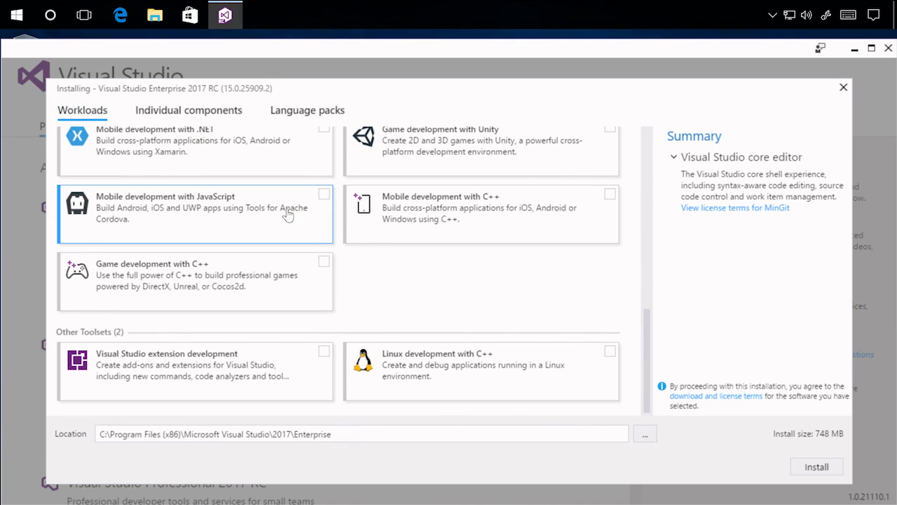
pyautogui.click(323, 195)
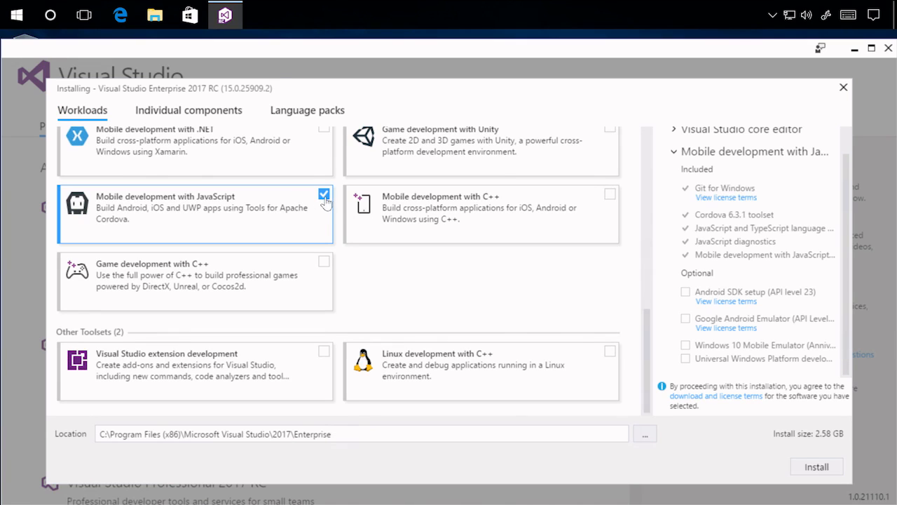
pyautogui.click(324, 195)
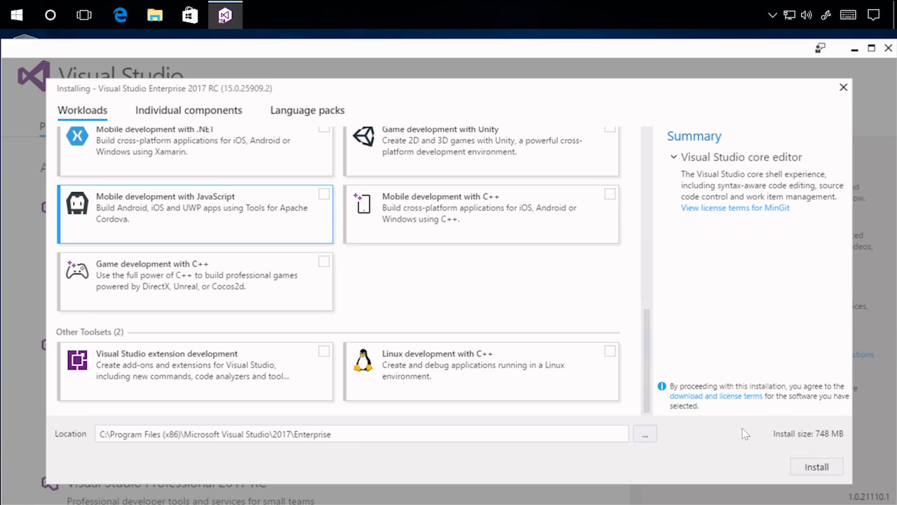
pyautogui.moveTo(559, 298)
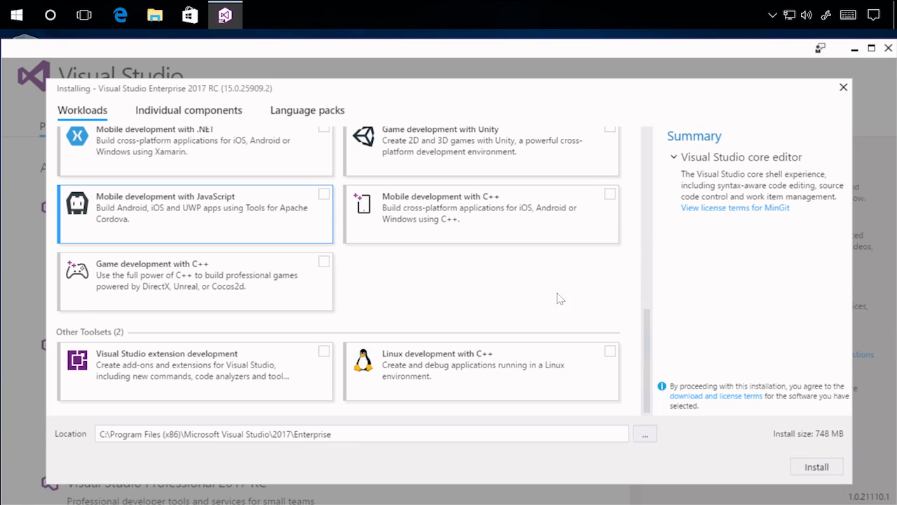
pyautogui.click(324, 194)
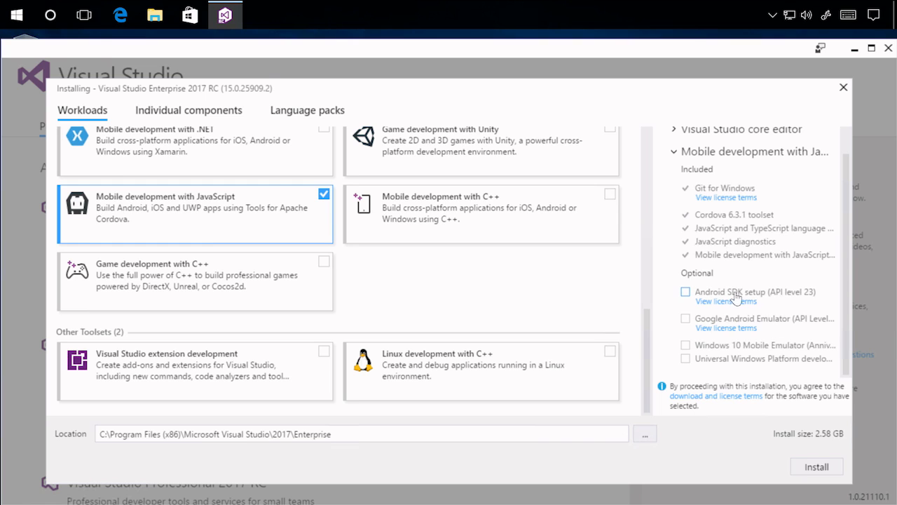
pyautogui.moveTo(756, 322)
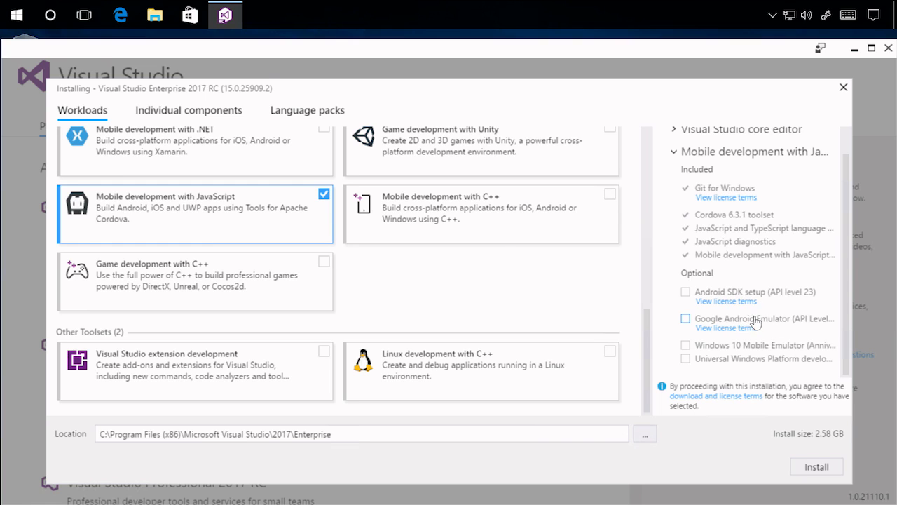
pyautogui.moveTo(743, 215)
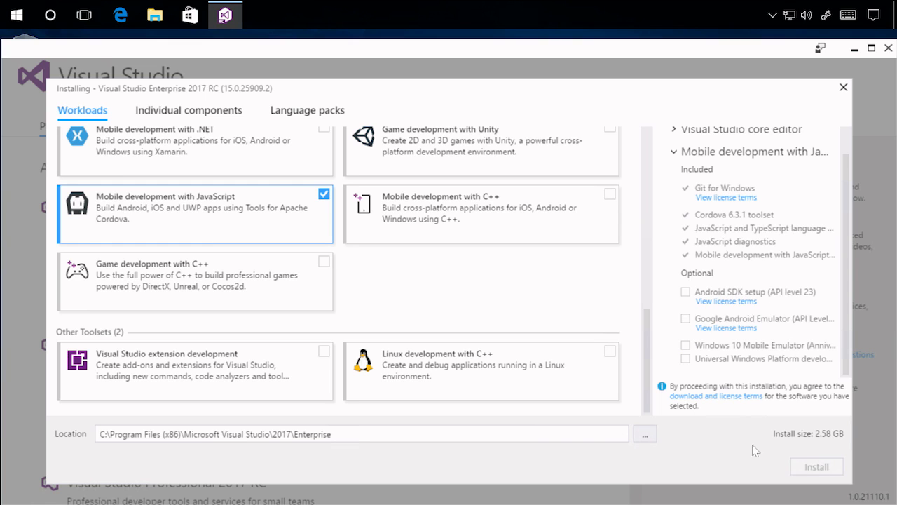
pyautogui.moveTo(729, 471)
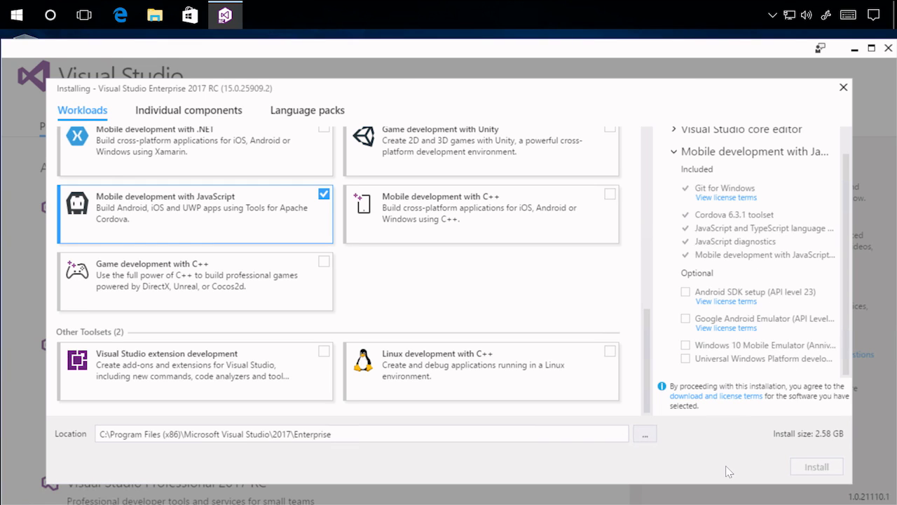
# - Install Visual Studio Enterprise 2017 RC with the selected JavaScript mobile workload
pyautogui.click(815, 466)
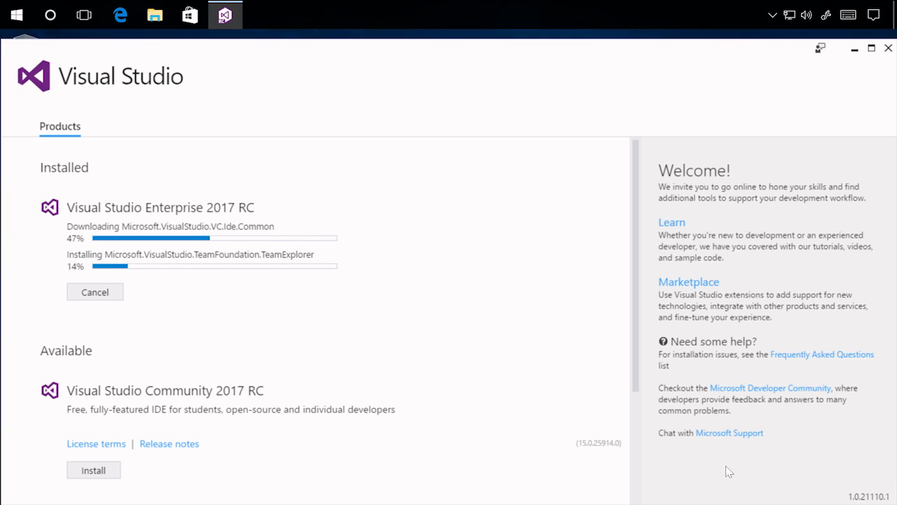
pyautogui.moveTo(586, 398)
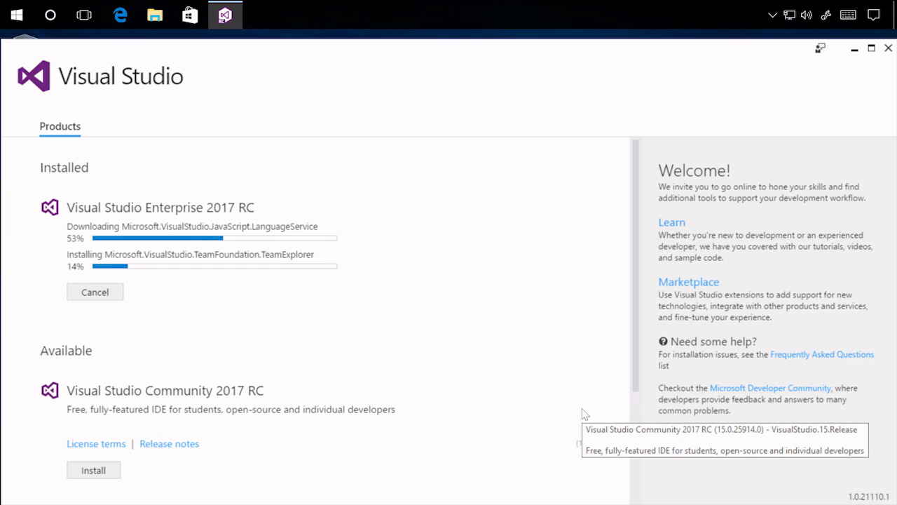
pyautogui.moveTo(689, 15)
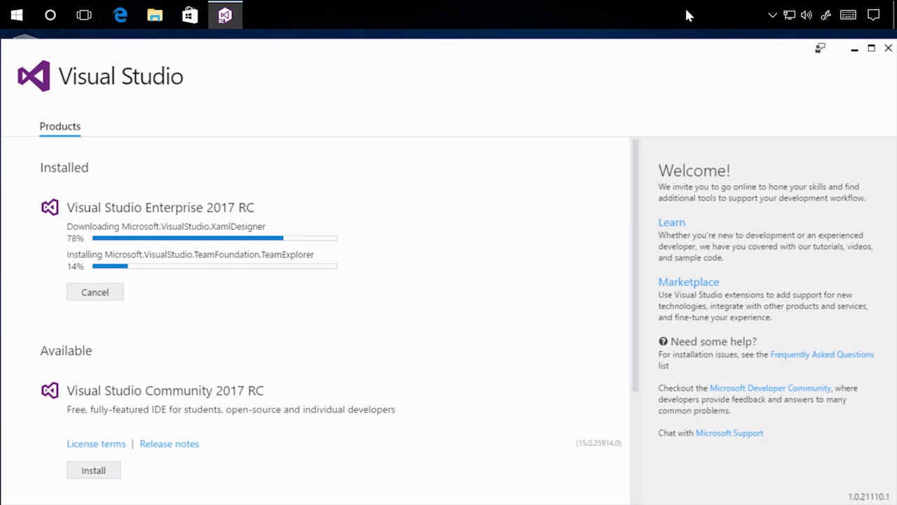
pyautogui.moveTo(285, 316)
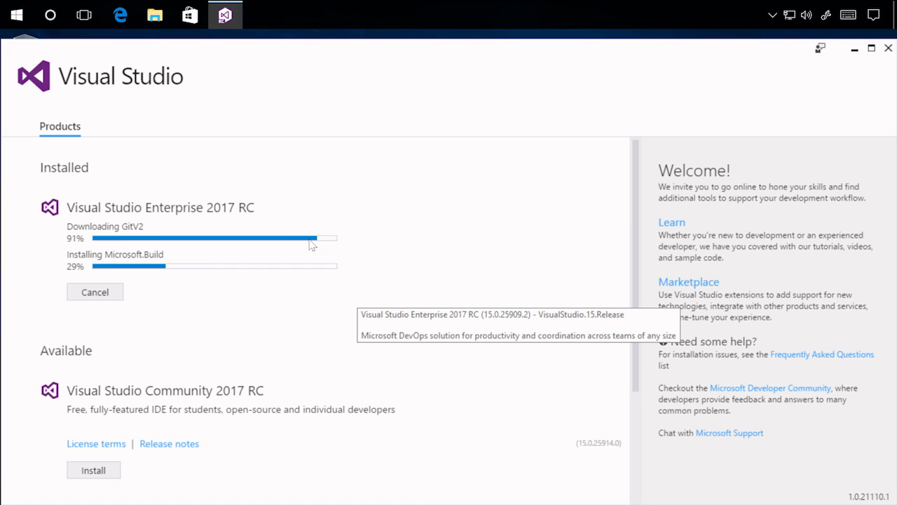
pyautogui.moveTo(501, 7)
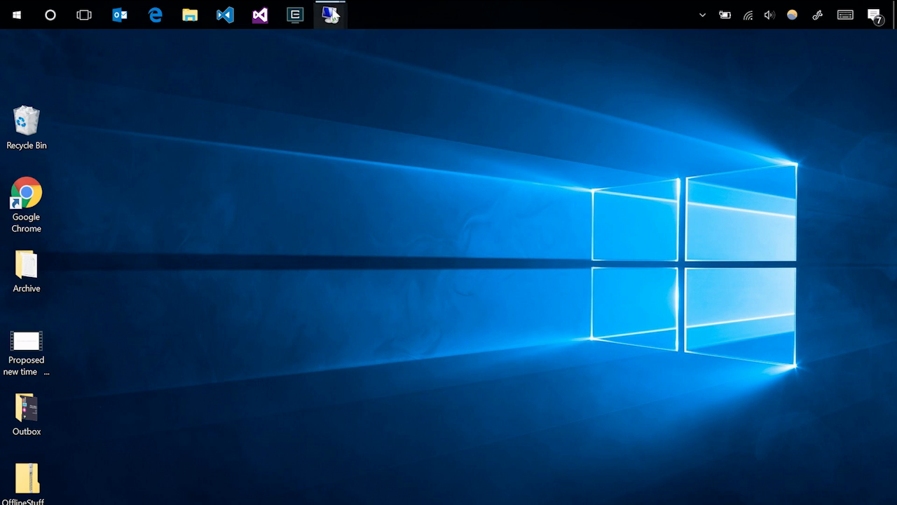
pyautogui.click(330, 14)
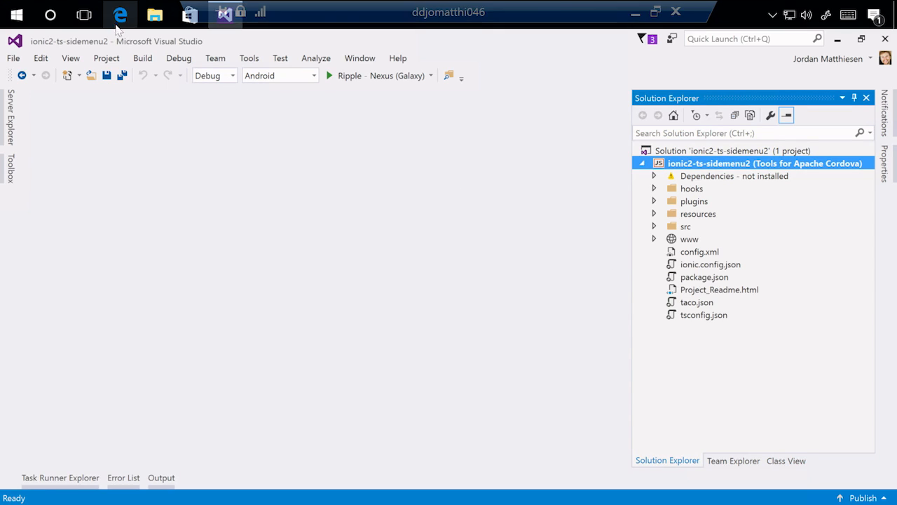
pyautogui.click(120, 14)
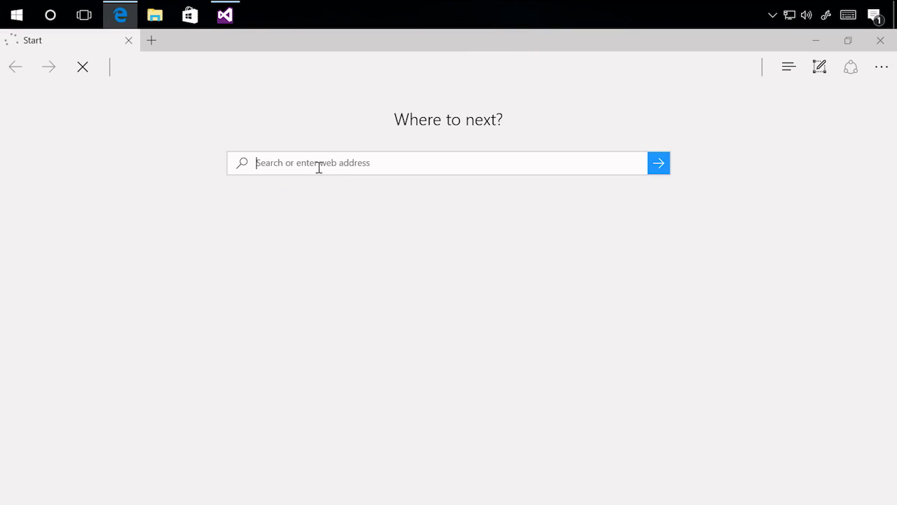
pyautogui.write('www.ion')
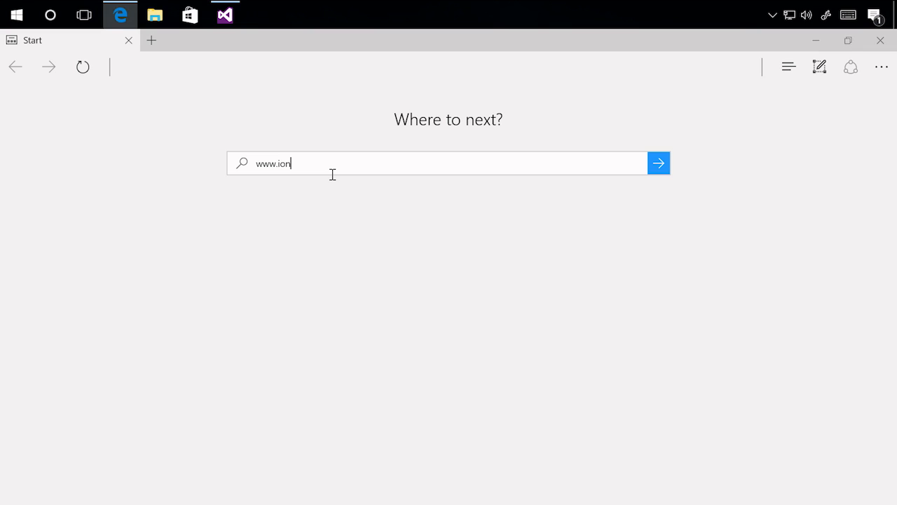
pyautogui.write('icframe')
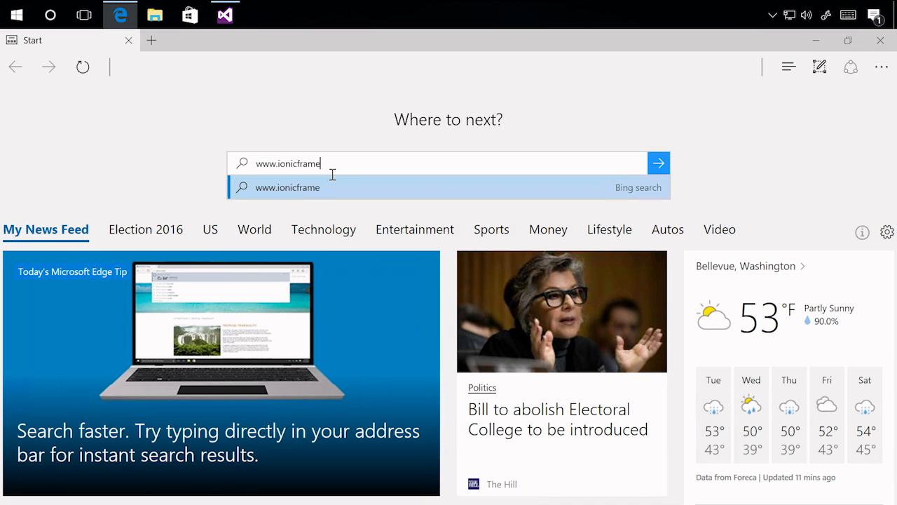
pyautogui.press('Return')
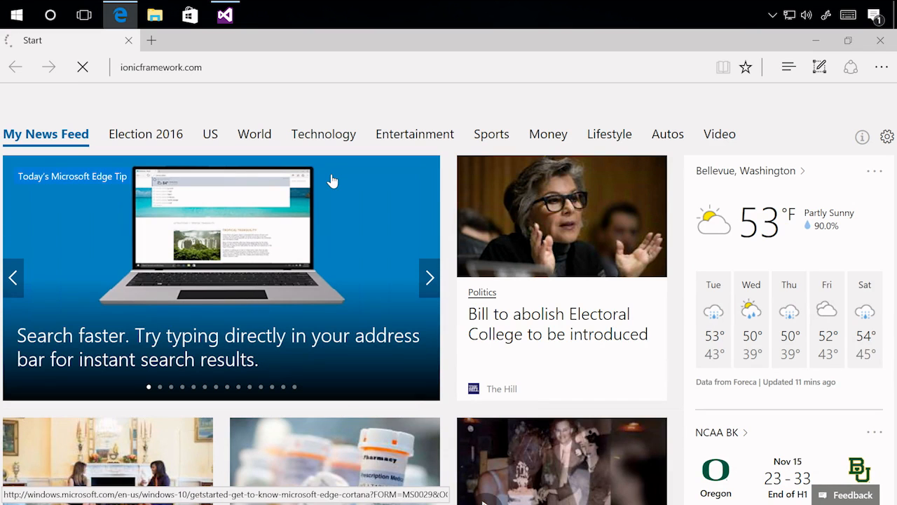
pyautogui.press('Return')
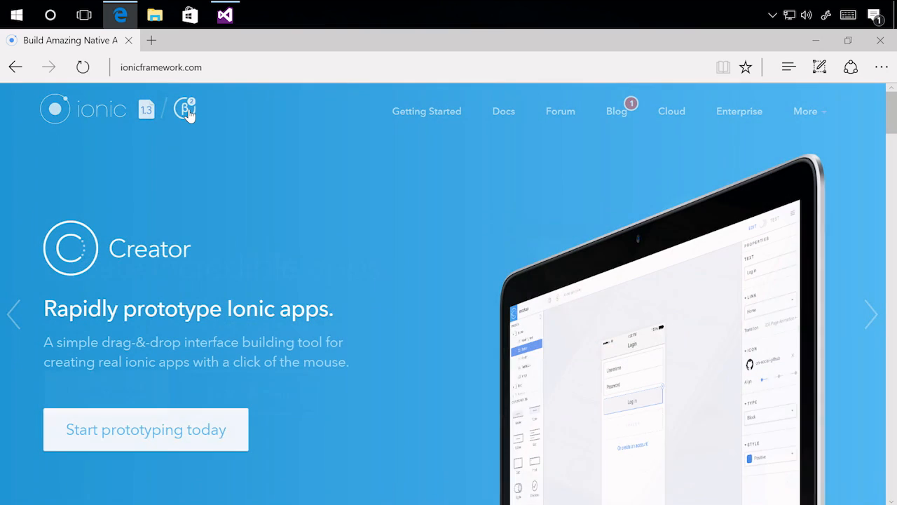
# - Open the Ionic 2 docs and select the basic button code on the Buttons page
pyautogui.click(503, 111)
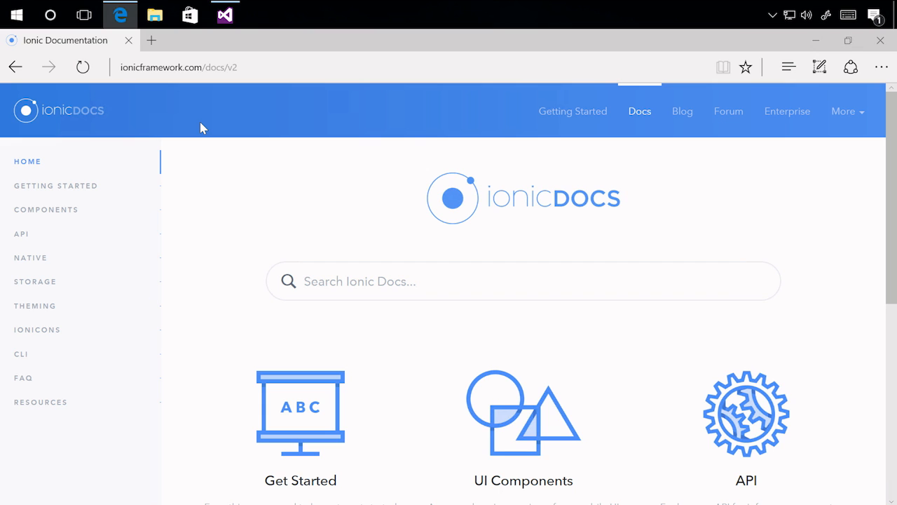
pyautogui.scroll(-3)
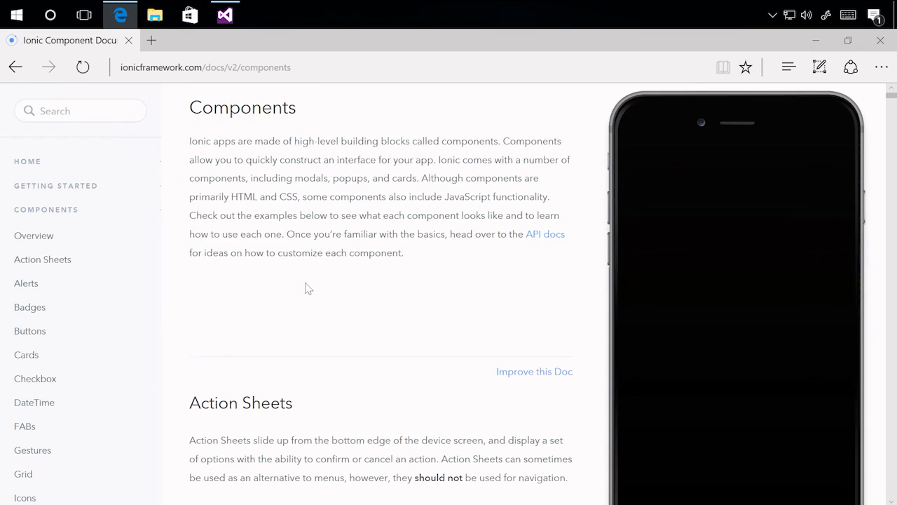
pyautogui.click(34, 235)
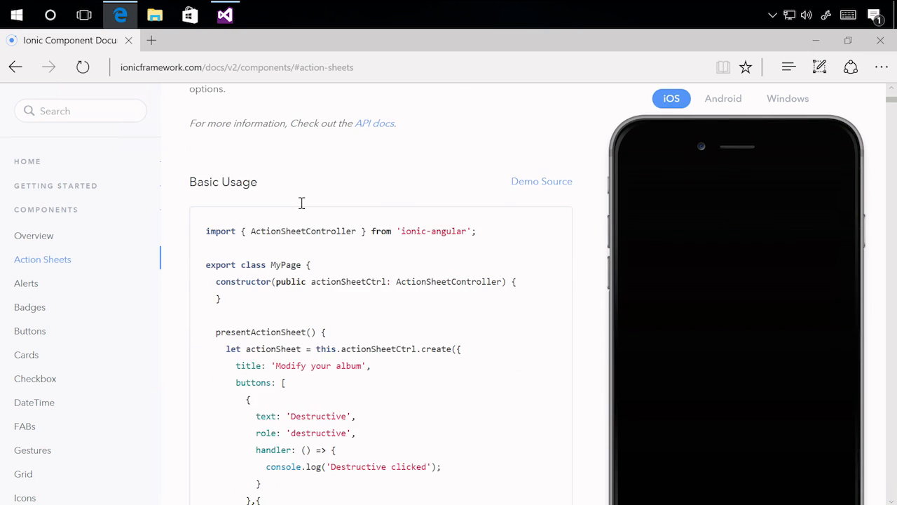
pyautogui.scroll(-3)
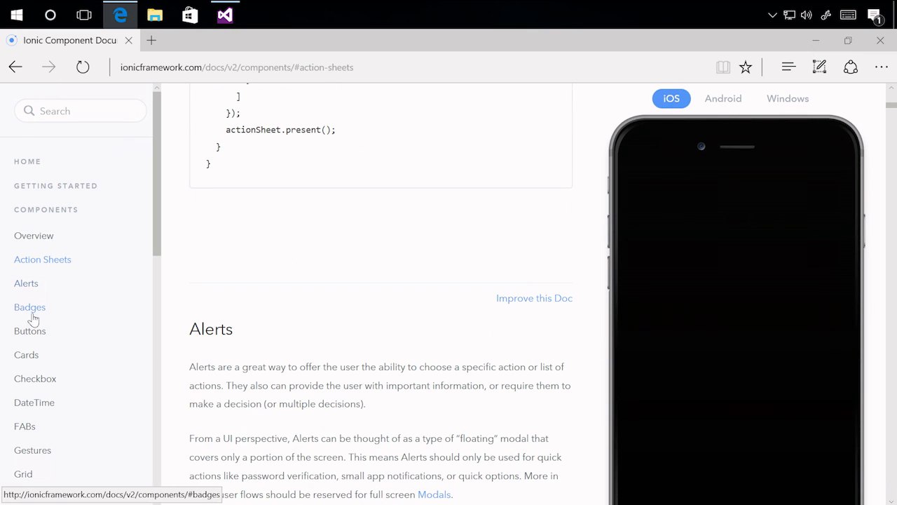
pyautogui.click(29, 330)
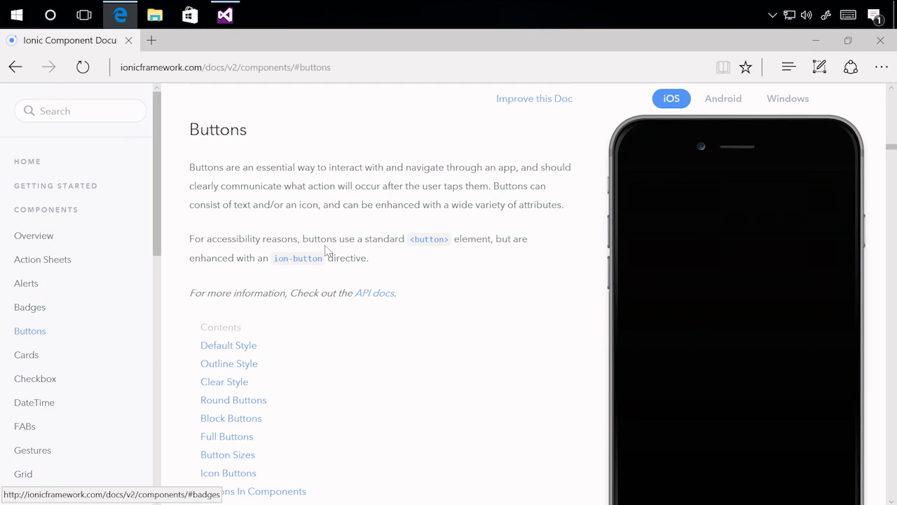
pyautogui.scroll(-3)
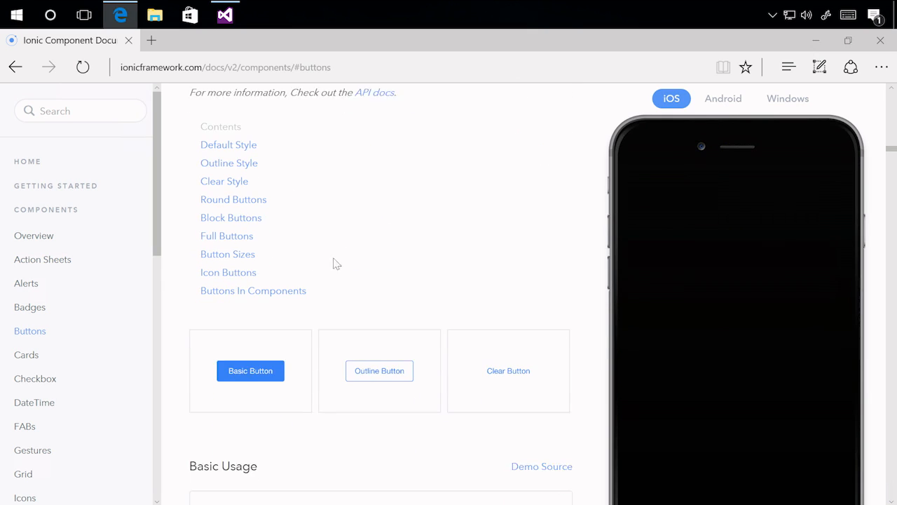
pyautogui.scroll(-3)
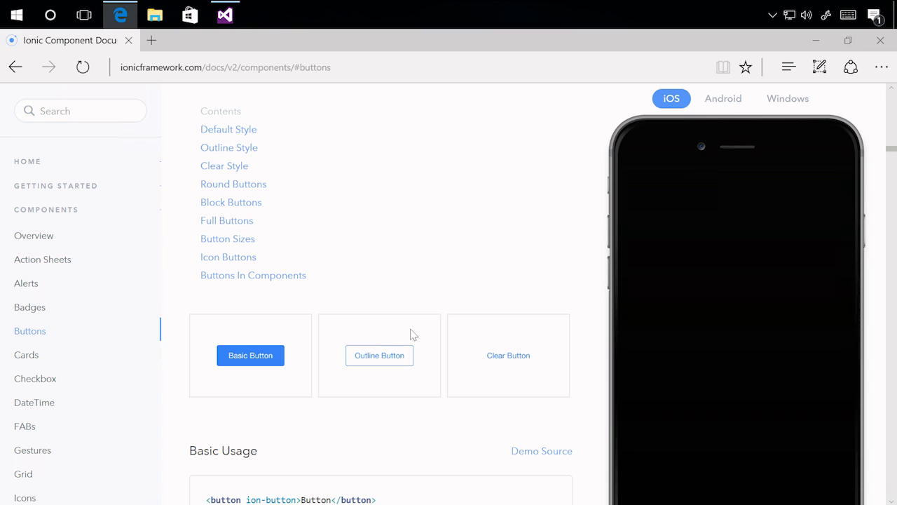
pyautogui.moveTo(422, 344)
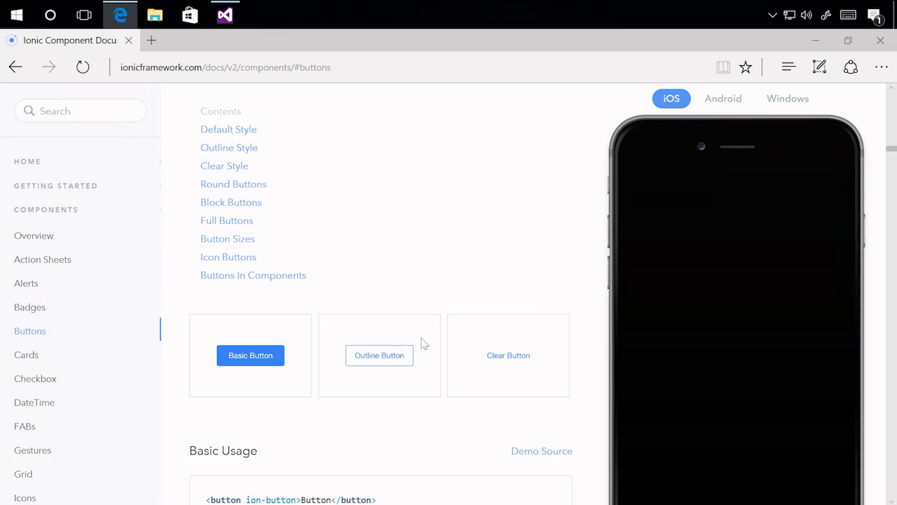
pyautogui.scroll(-3)
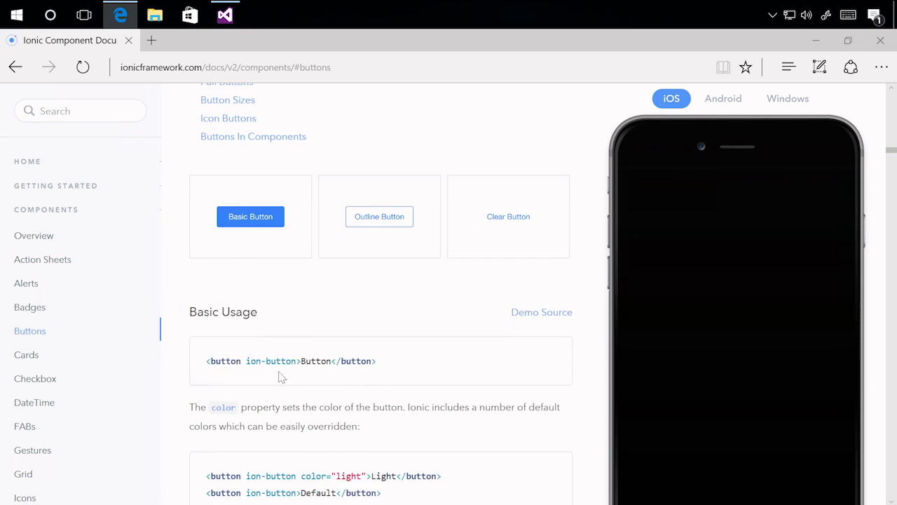
pyautogui.tripleClick(291, 361)
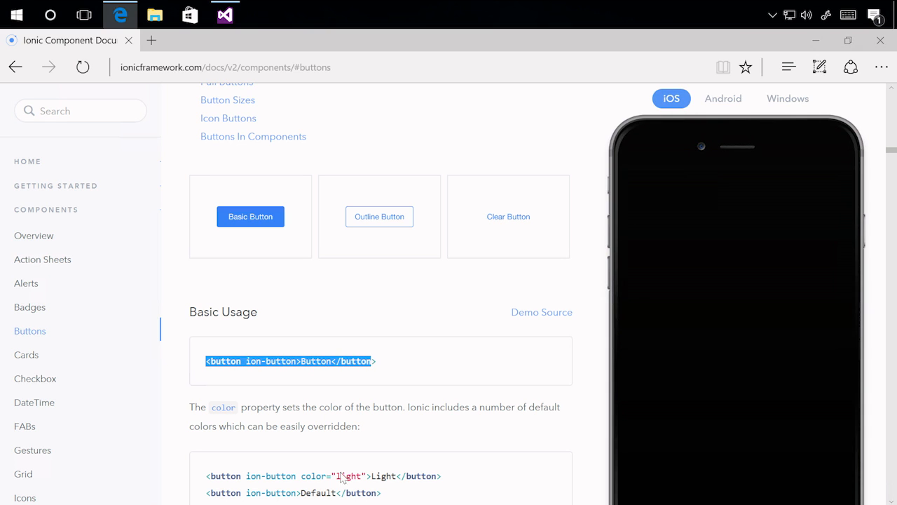
# - Jump to the Tabs documentation and scroll to its Basic Usage example
pyautogui.scroll(-3)
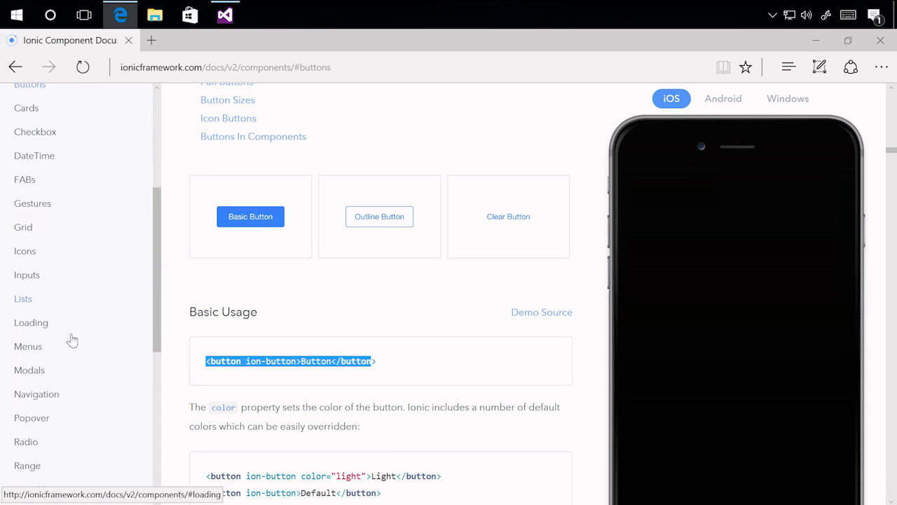
pyautogui.scroll(-3)
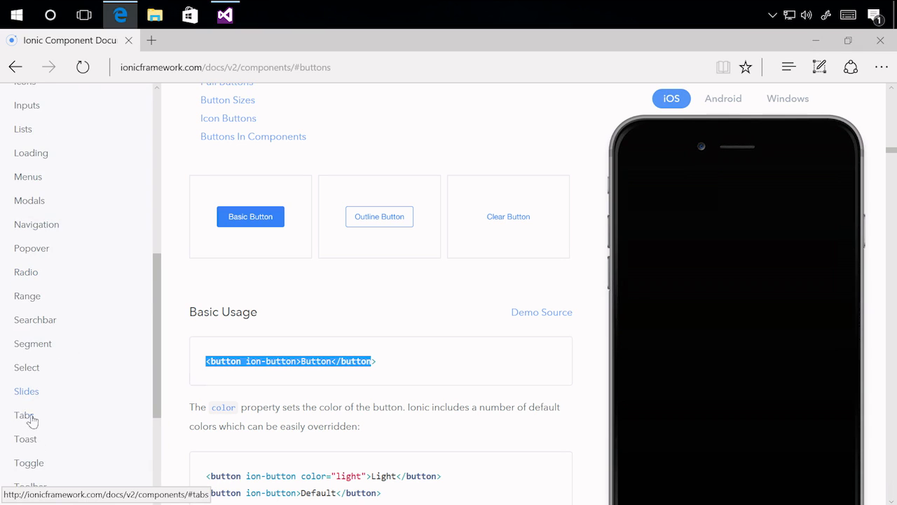
pyautogui.click(23, 414)
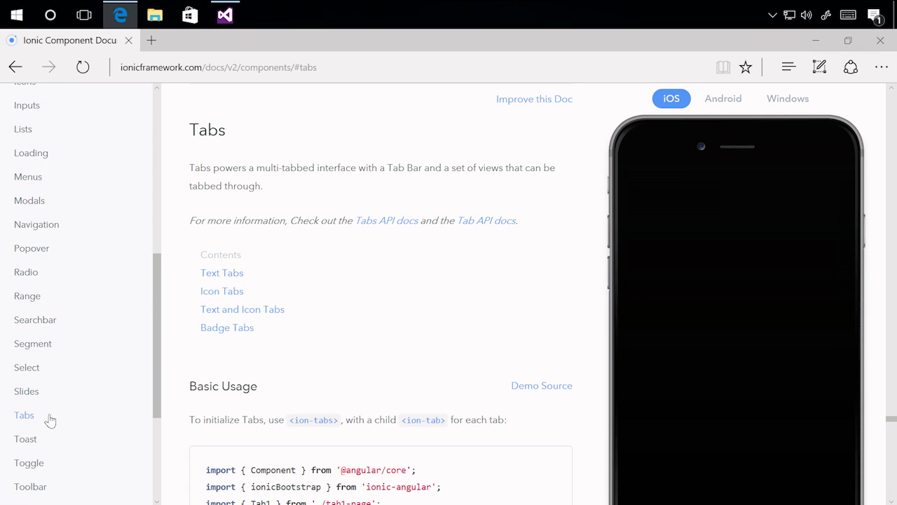
pyautogui.moveTo(449, 436)
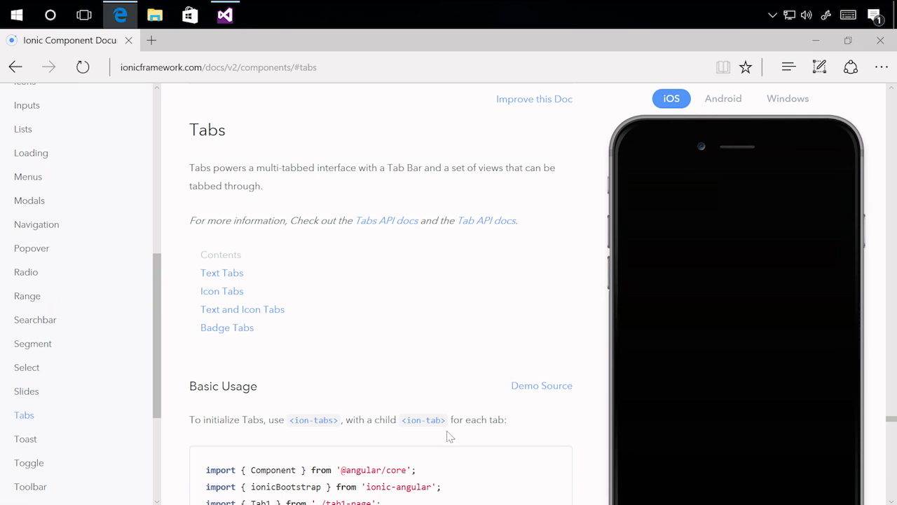
pyautogui.scroll(-3)
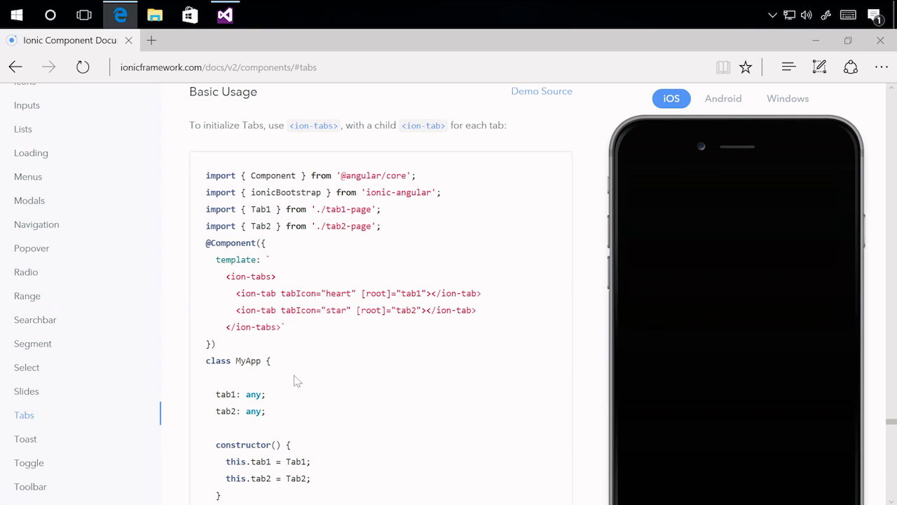
pyautogui.moveTo(300, 380)
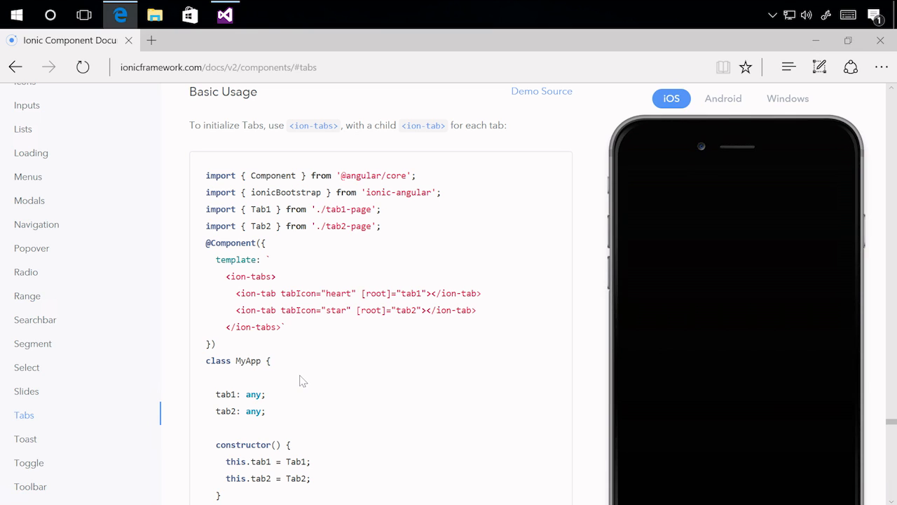
pyautogui.moveTo(243, 290)
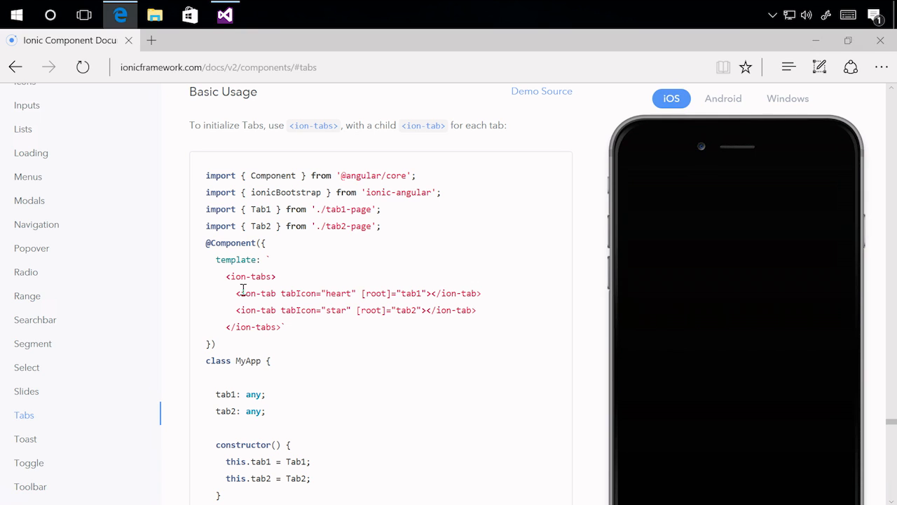
pyautogui.moveTo(285, 227)
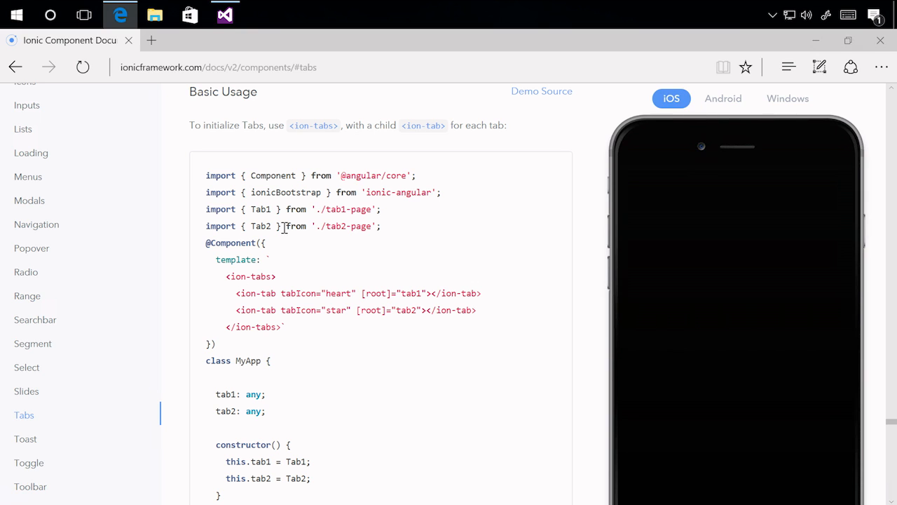
pyautogui.moveTo(340, 117)
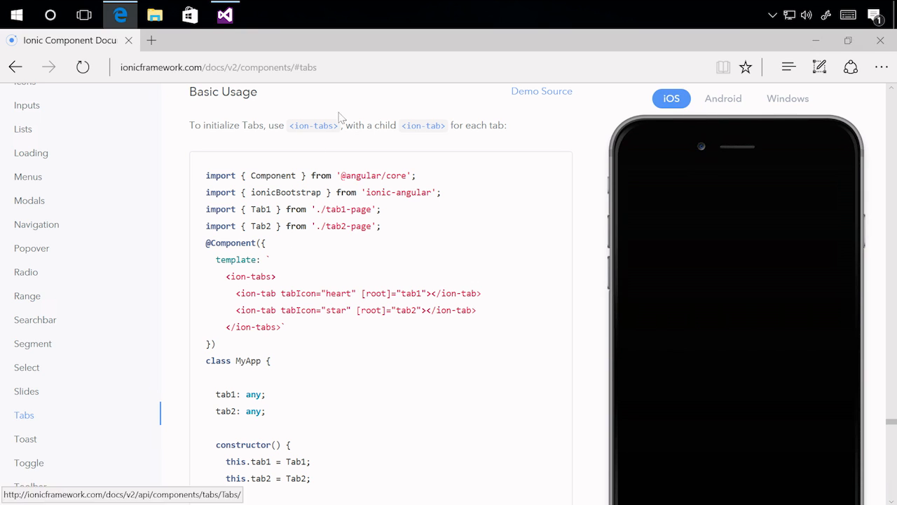
# - Switch to Visual Studio 2015, view the Ionic 2 RC project templates, then cancel
pyautogui.click(224, 14)
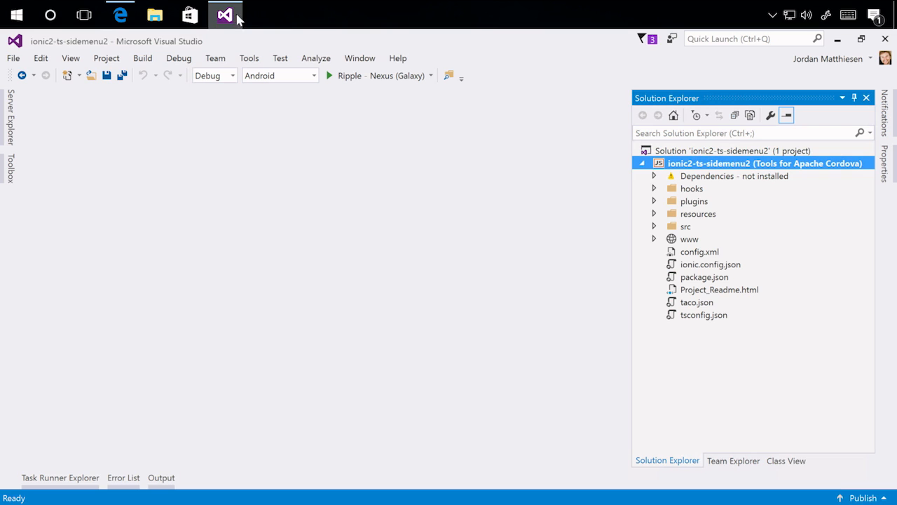
pyautogui.click(13, 58)
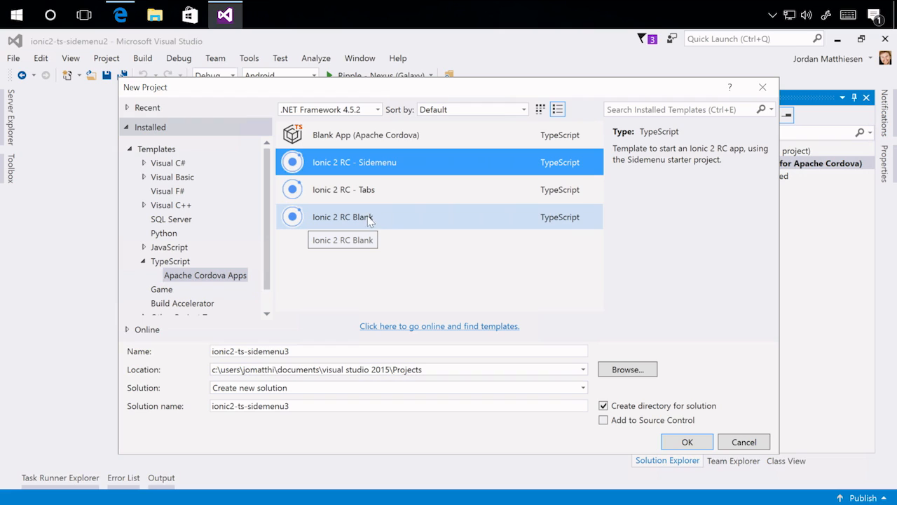
pyautogui.moveTo(379, 278)
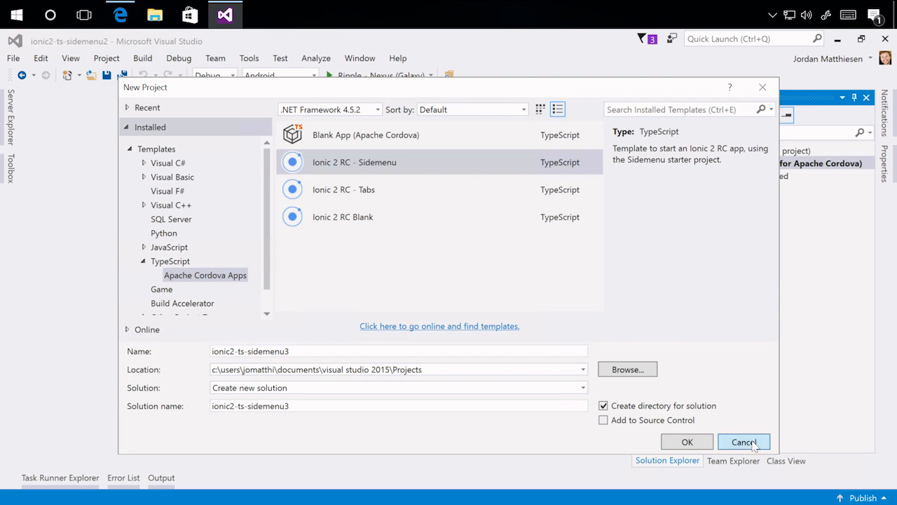
pyautogui.click(743, 442)
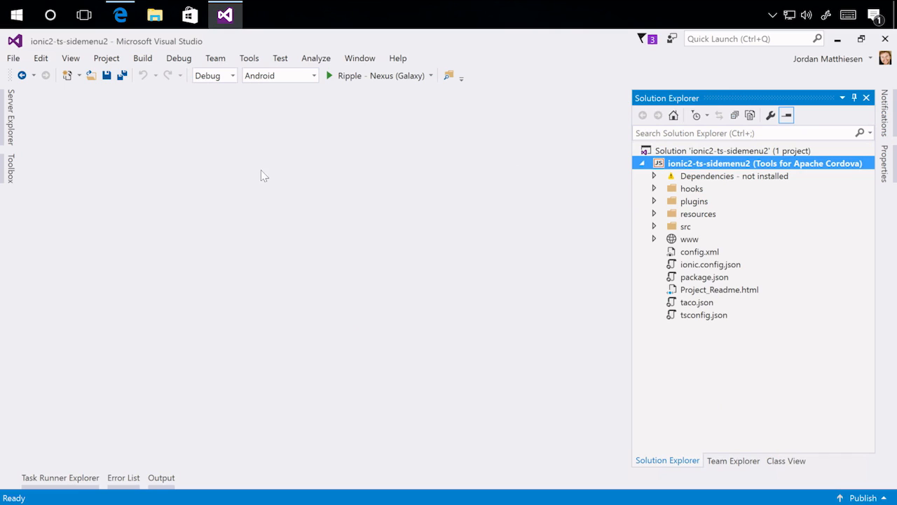
pyautogui.moveTo(245, 164)
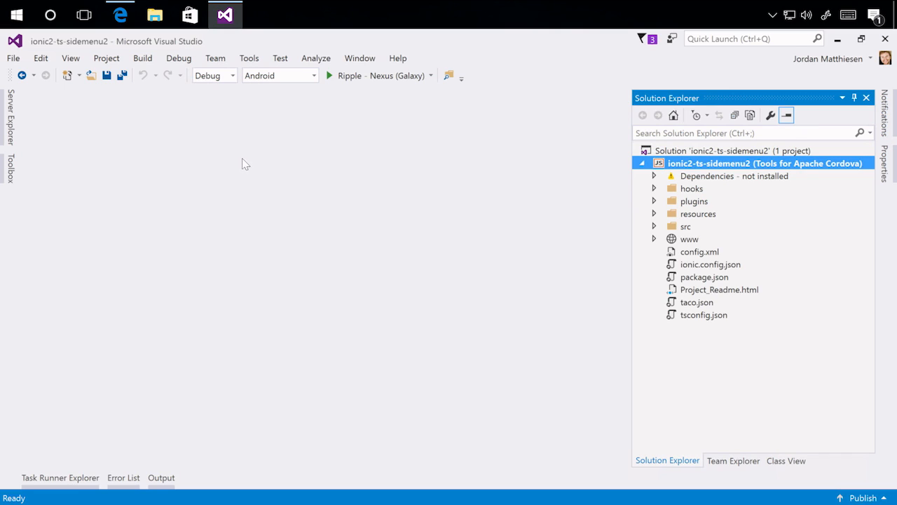
pyautogui.moveTo(254, 163)
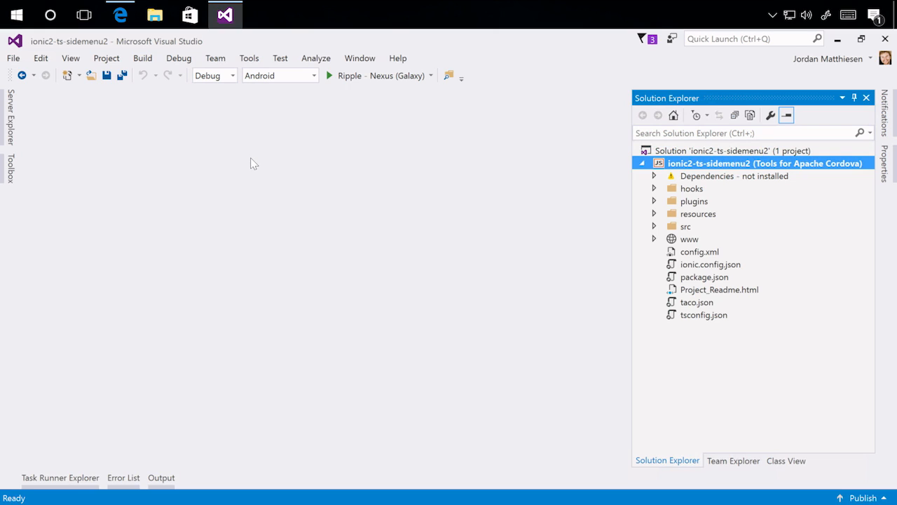
pyautogui.moveTo(557, 286)
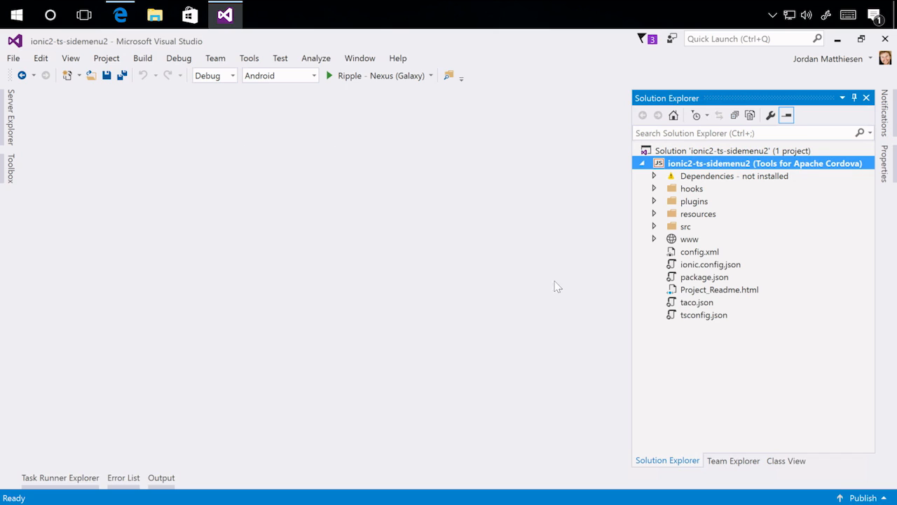
pyautogui.moveTo(672, 239)
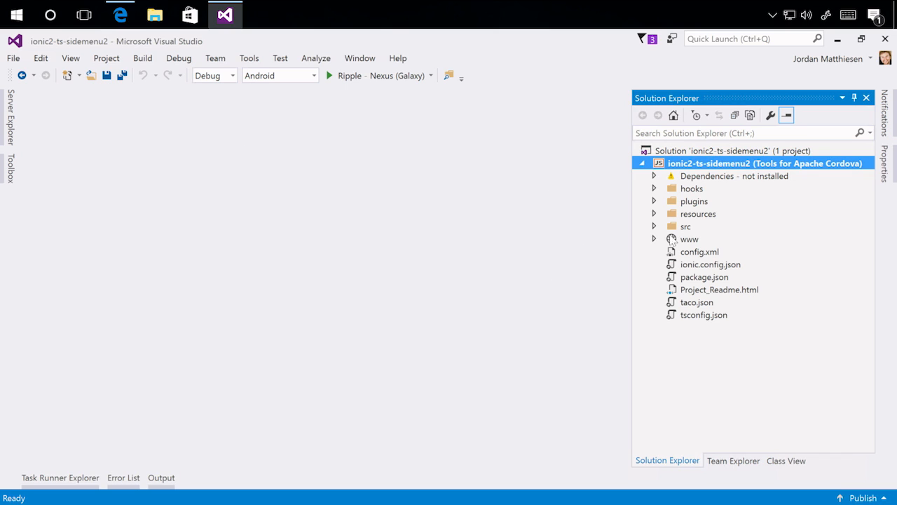
pyautogui.moveTo(375, 75)
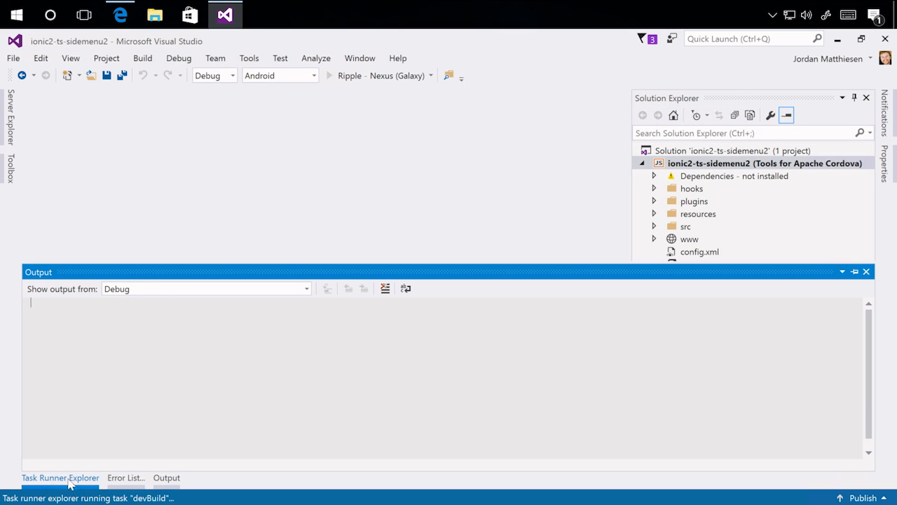
# - Show the devBuild task output and scroll through the Ionic build log
pyautogui.click(60, 478)
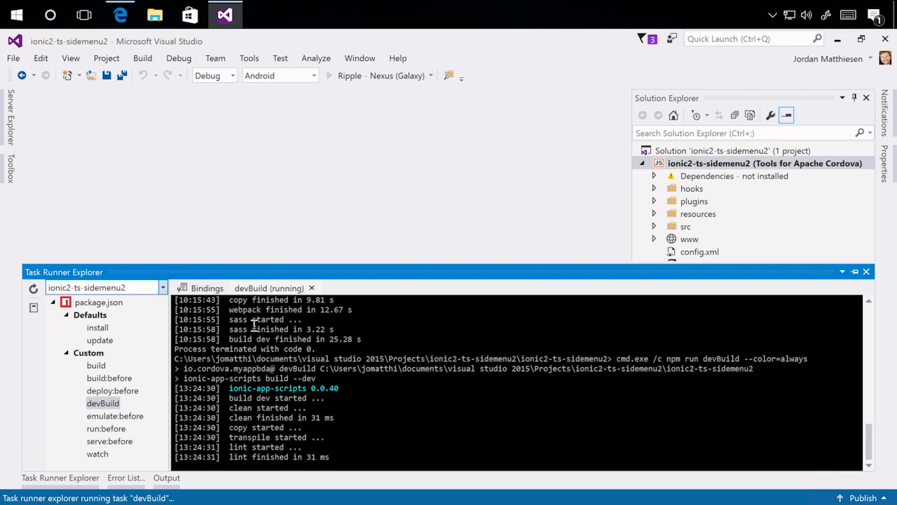
pyautogui.scroll(-3)
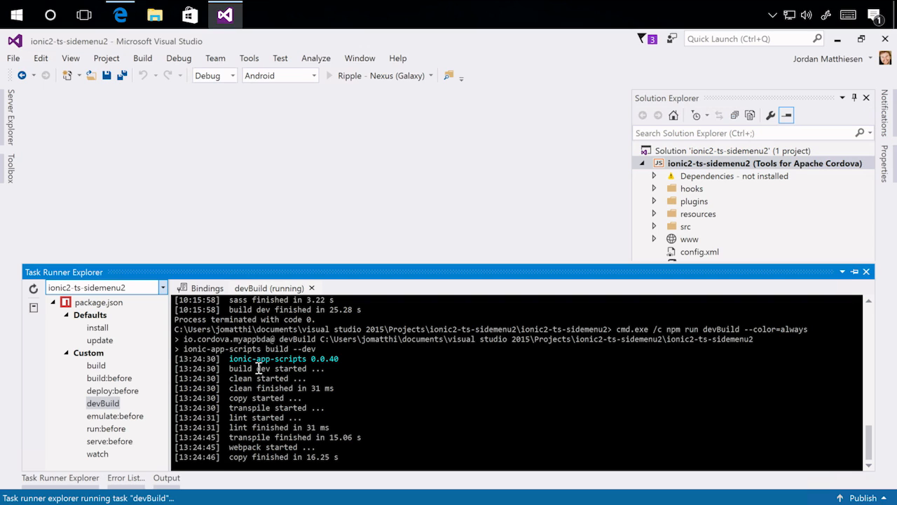
pyautogui.moveTo(289, 356)
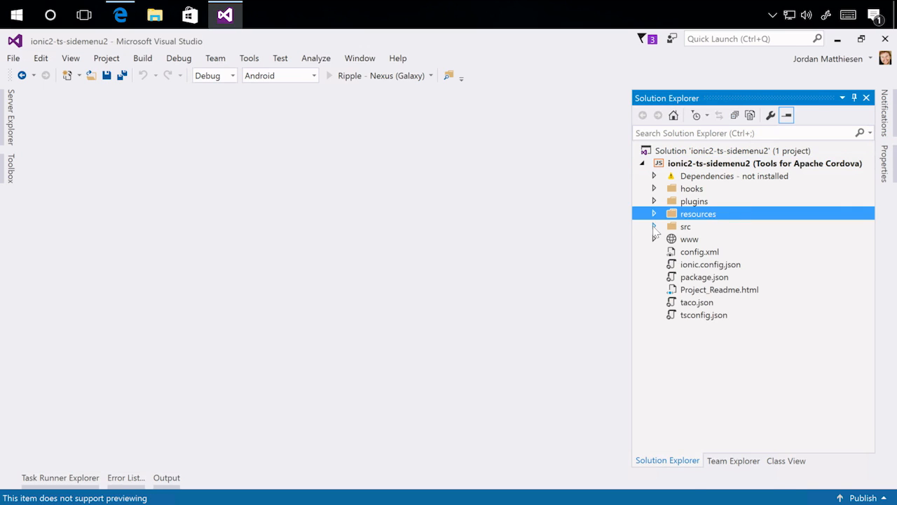
# - Expand src/app, open app.component.ts past the error, review MyApp code, then close it
pyautogui.click(655, 226)
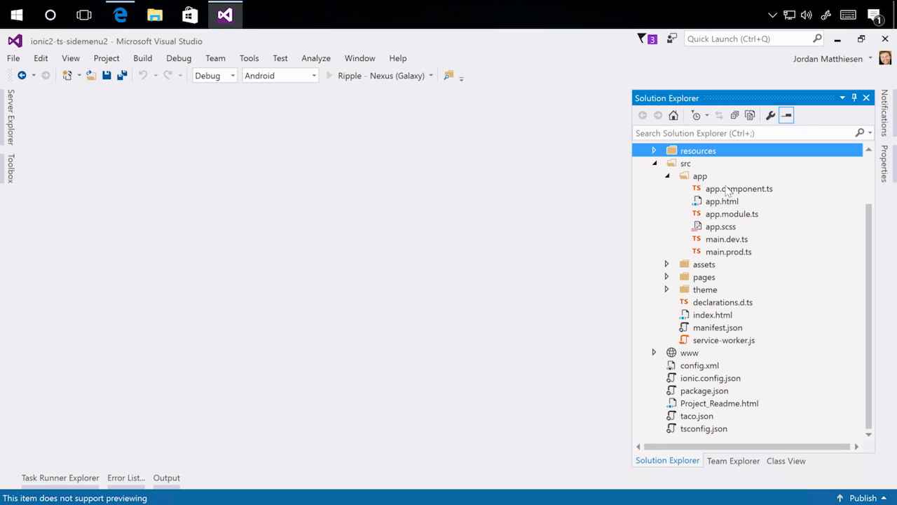
pyautogui.click(739, 188)
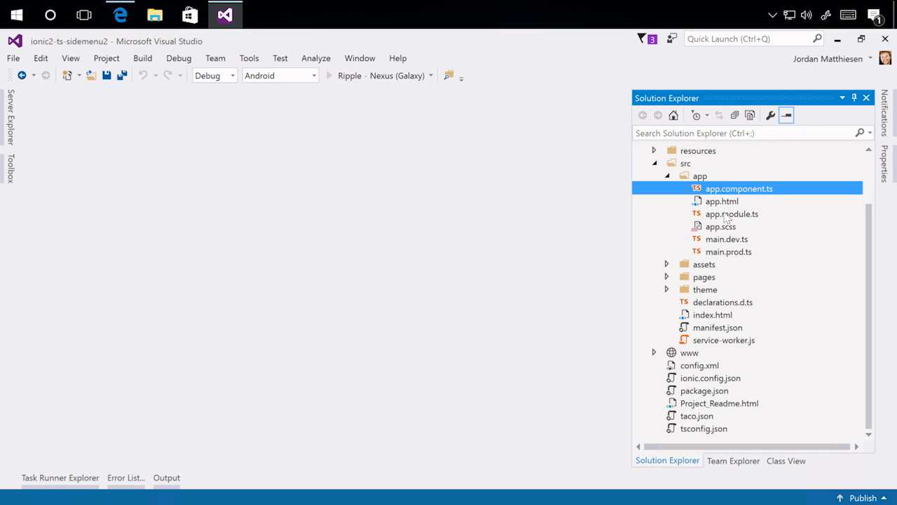
pyautogui.doubleClick(738, 188)
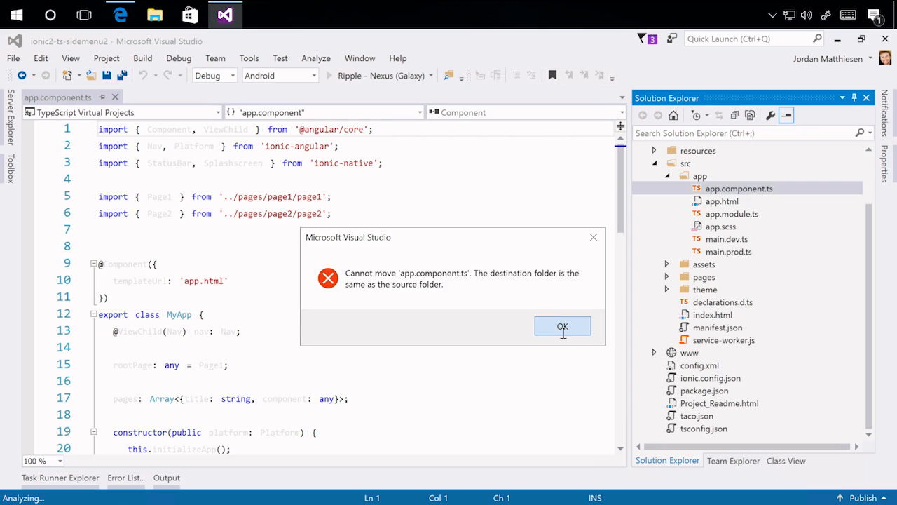
pyautogui.click(562, 326)
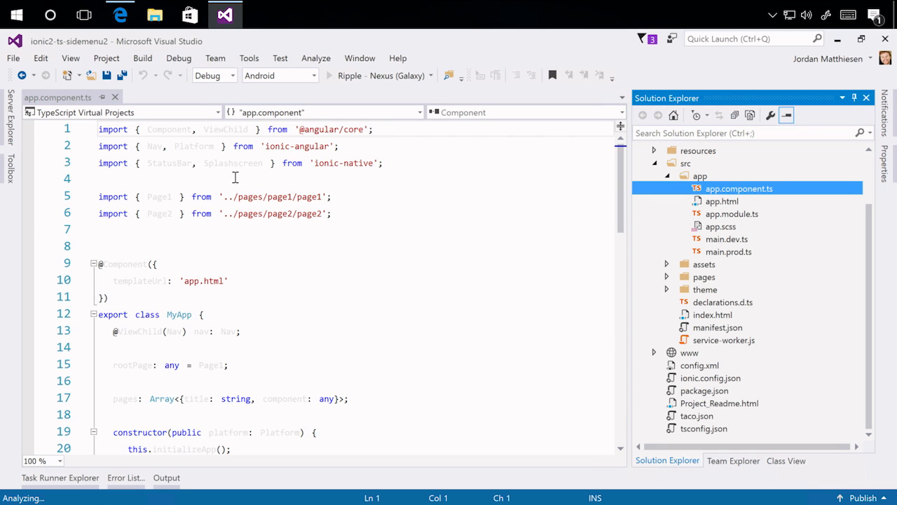
pyautogui.moveTo(87, 156)
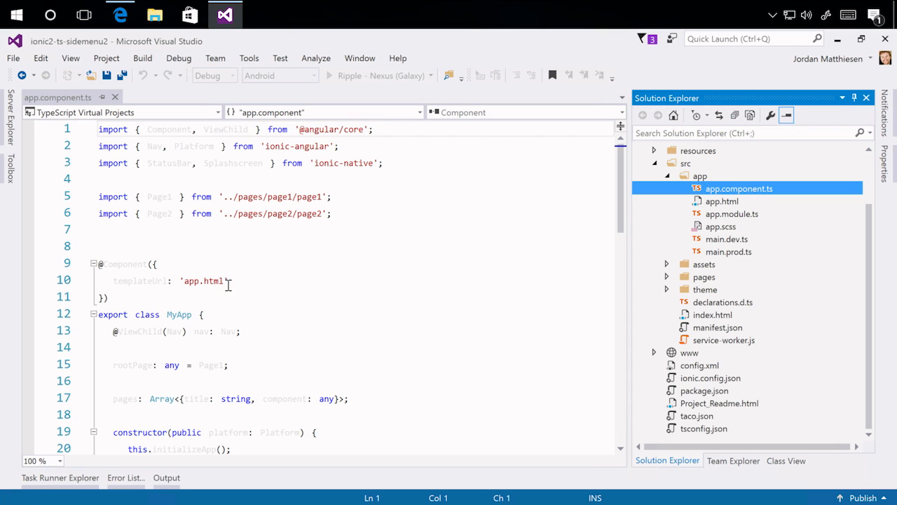
pyautogui.click(241, 331)
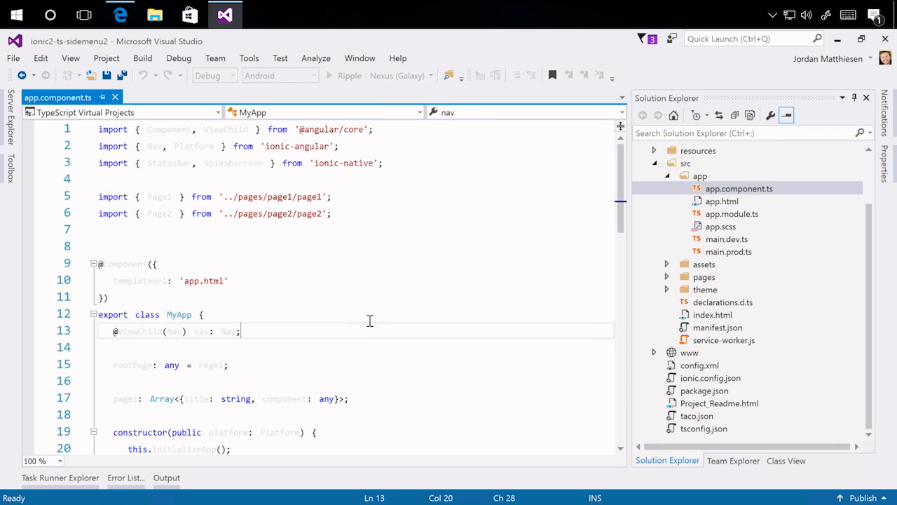
pyautogui.scroll(-3)
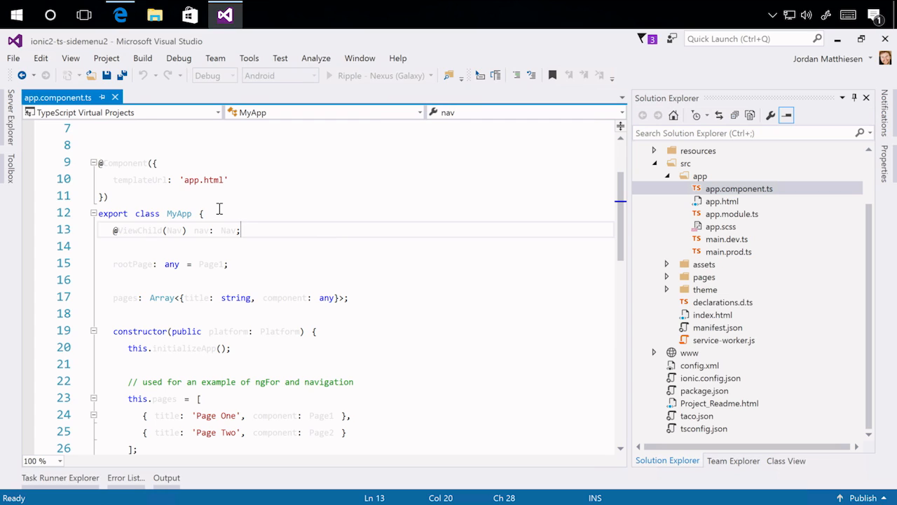
pyautogui.moveTo(198, 168)
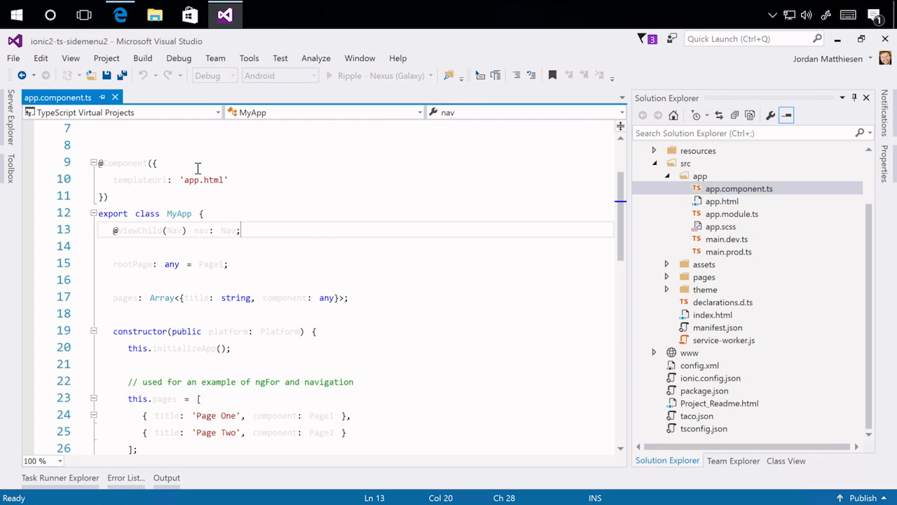
pyautogui.doubleClick(125, 163)
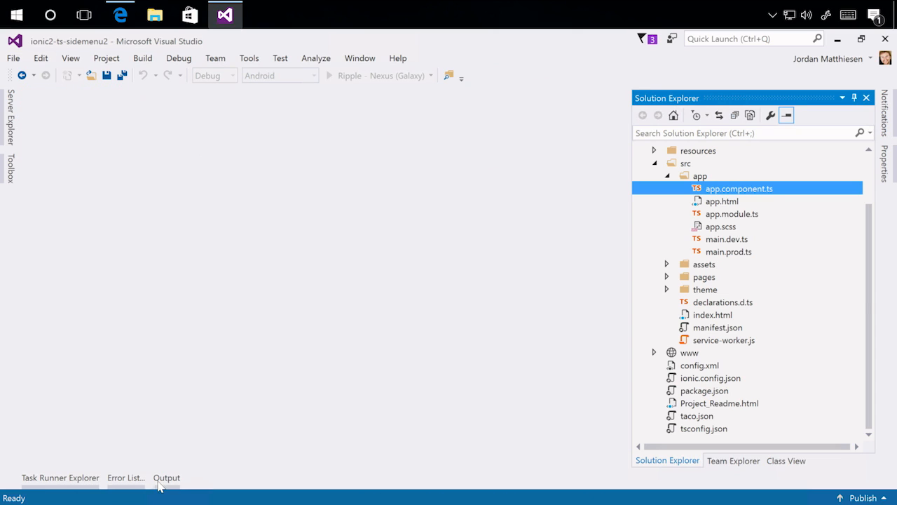
# - Start debugging the Ionic app in the Ripple - Nexus (Galaxy) emulator
pyautogui.click(167, 477)
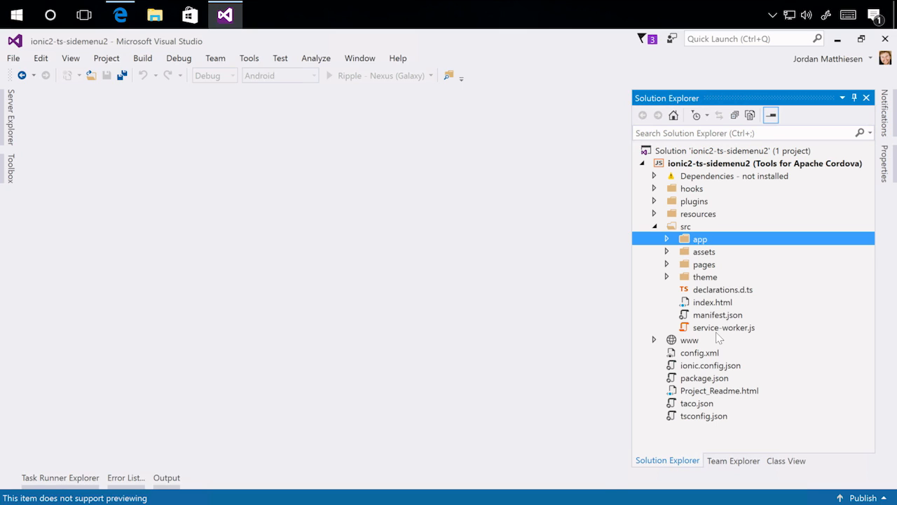
pyautogui.click(329, 75)
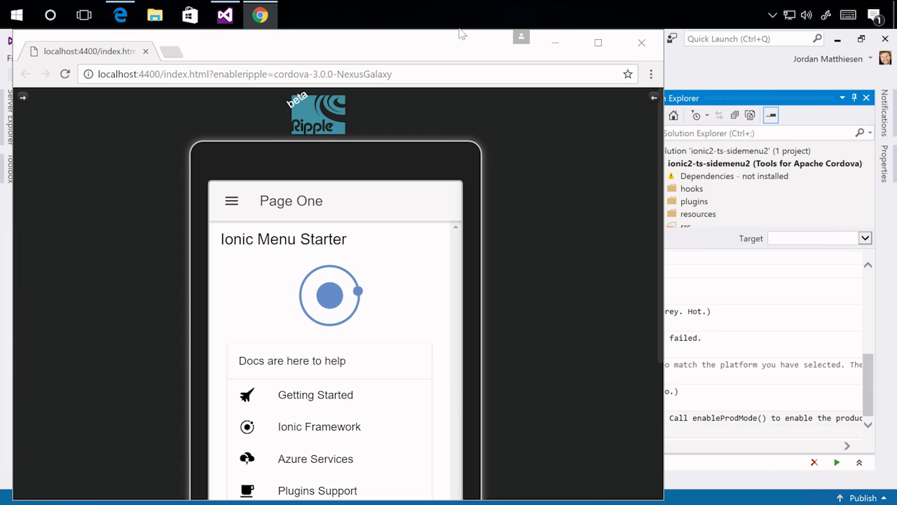
pyautogui.moveTo(489, 209)
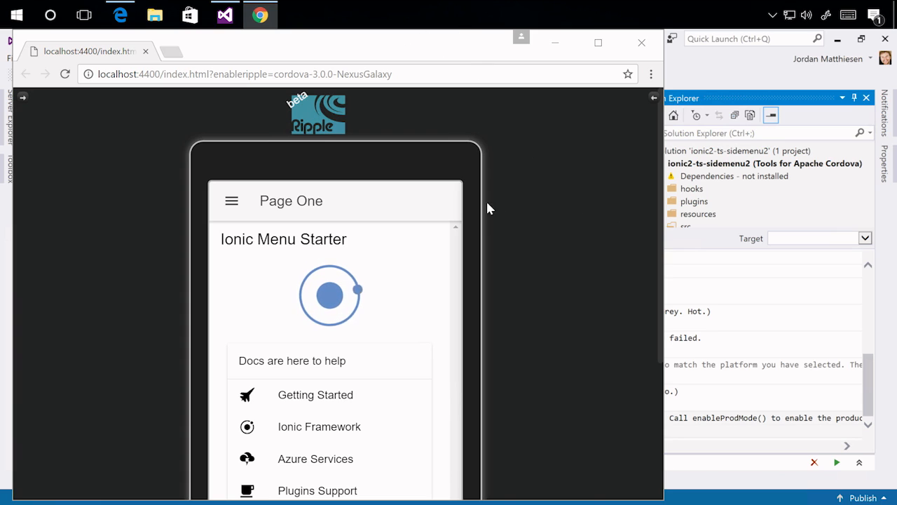
pyautogui.moveTo(435, 295)
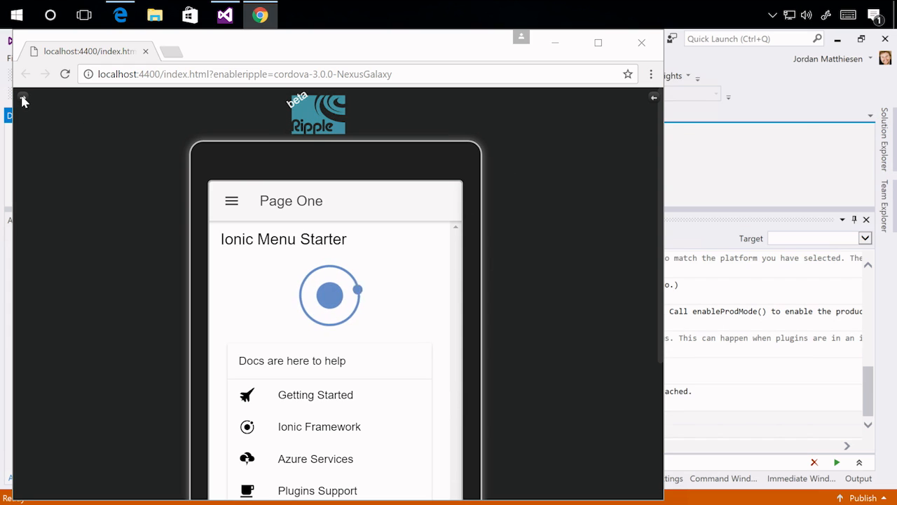
# - Expand Ripple's side panel to show Nexus (Galaxy) device info and the Accelerometer section
pyautogui.click(23, 98)
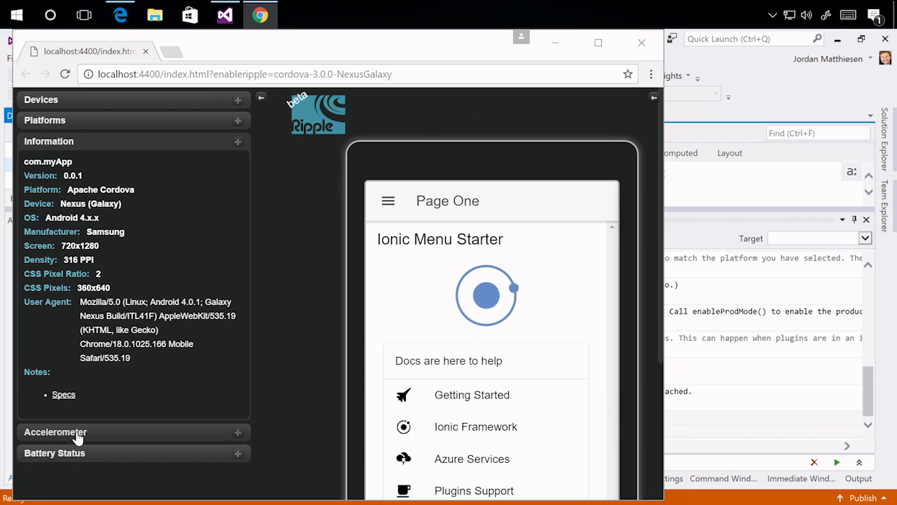
pyautogui.scroll(-3)
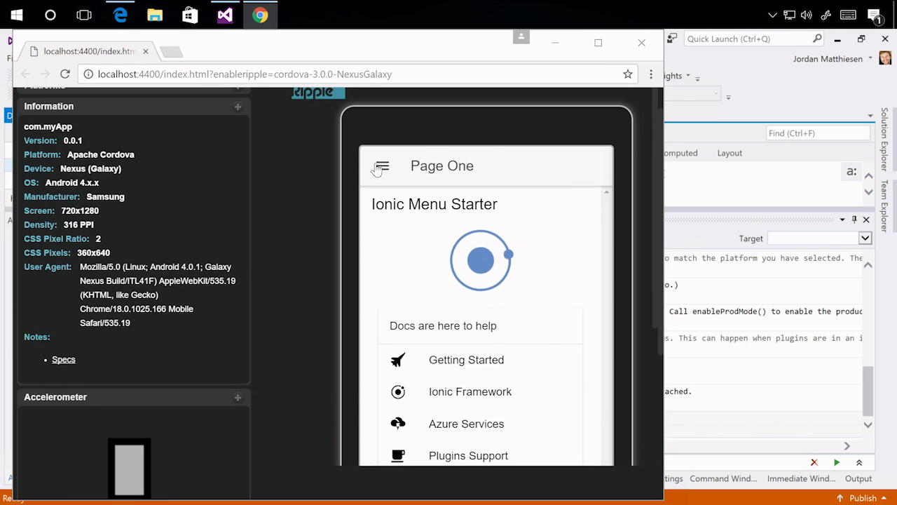
pyautogui.moveTo(386, 229)
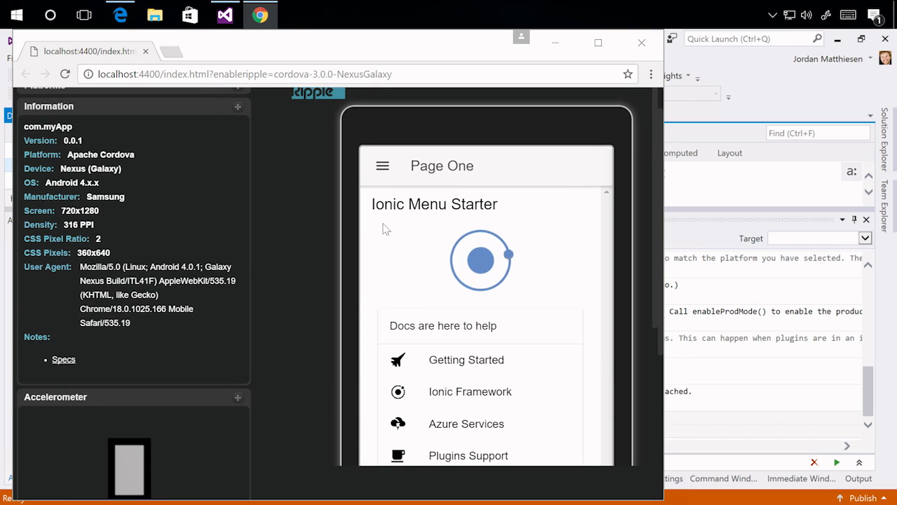
pyautogui.moveTo(540, 298)
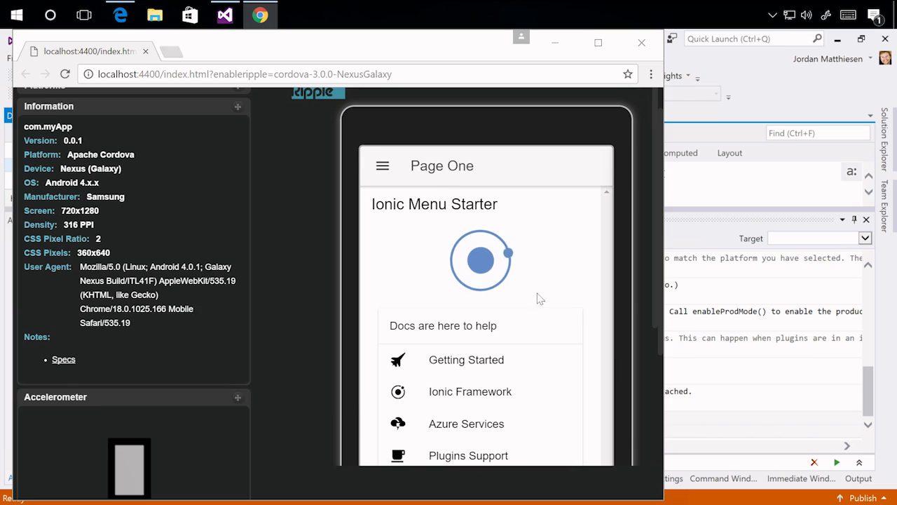
pyautogui.moveTo(539, 272)
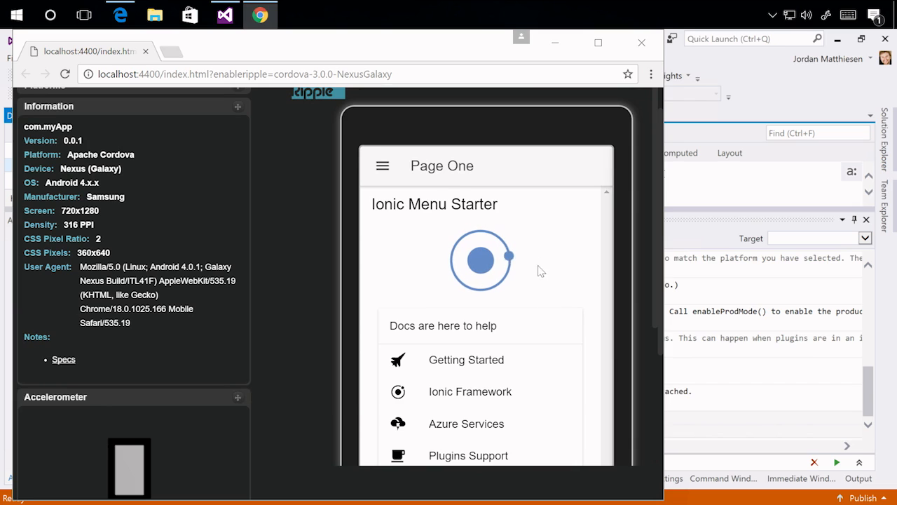
pyautogui.moveTo(640, 43)
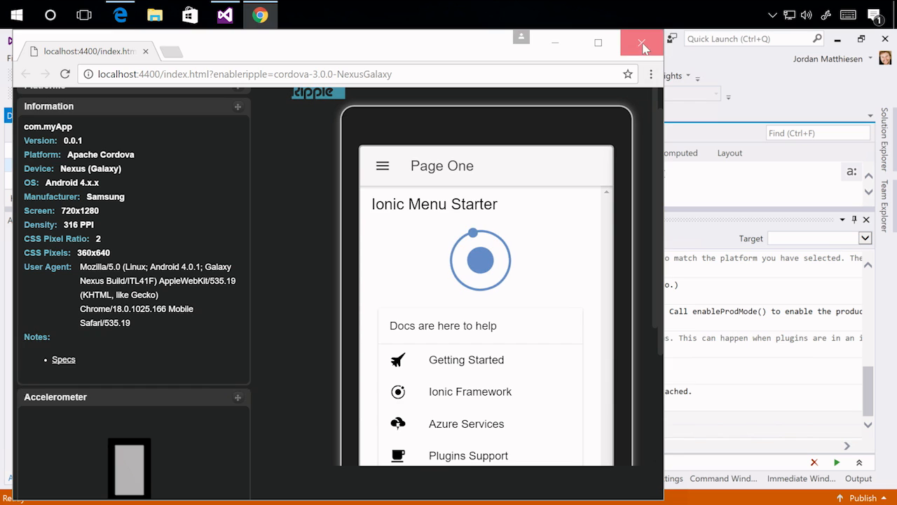
pyautogui.click(640, 43)
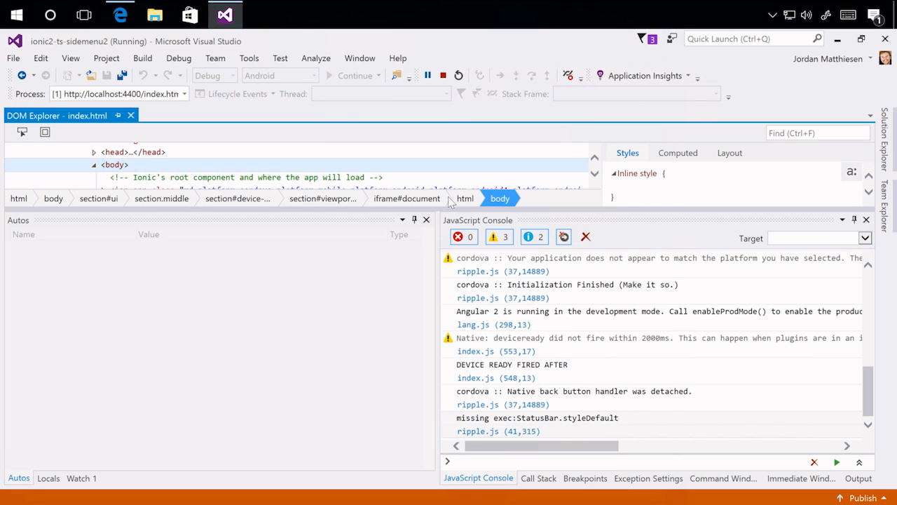
pyautogui.click(442, 75)
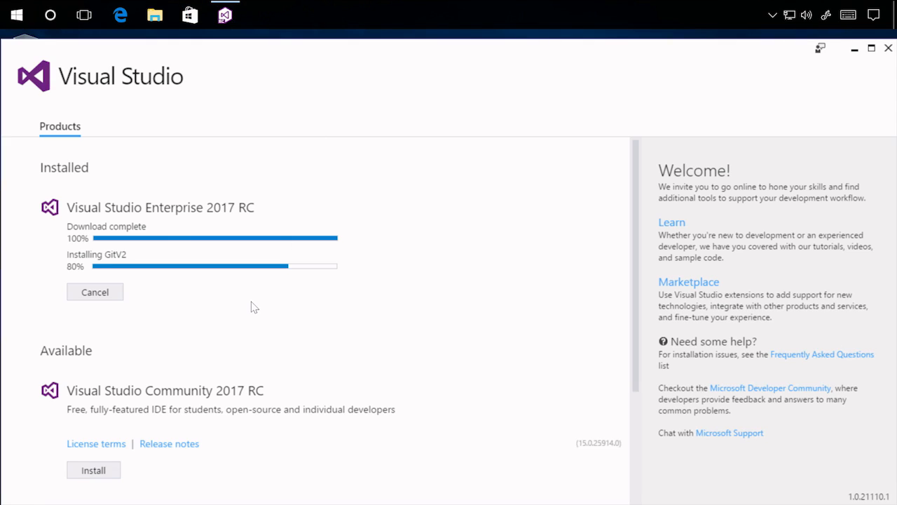
pyautogui.moveTo(312, 263)
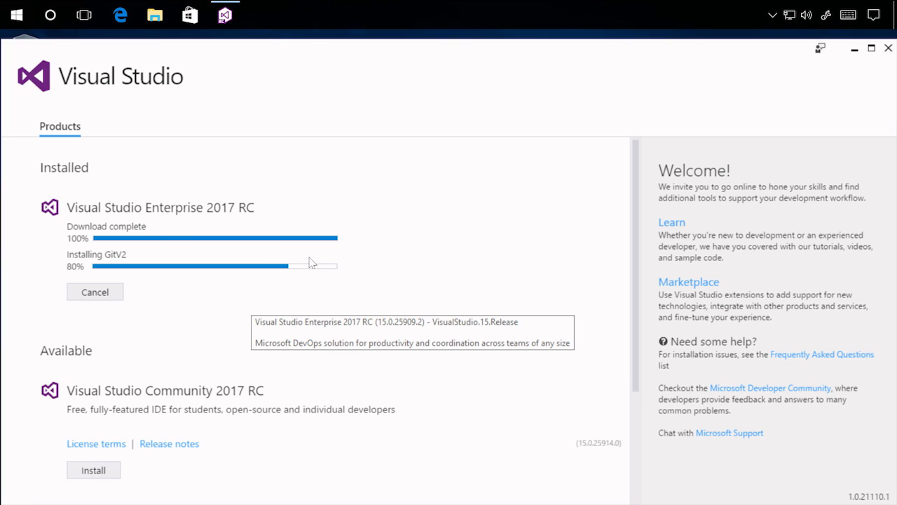
pyautogui.moveTo(393, 204)
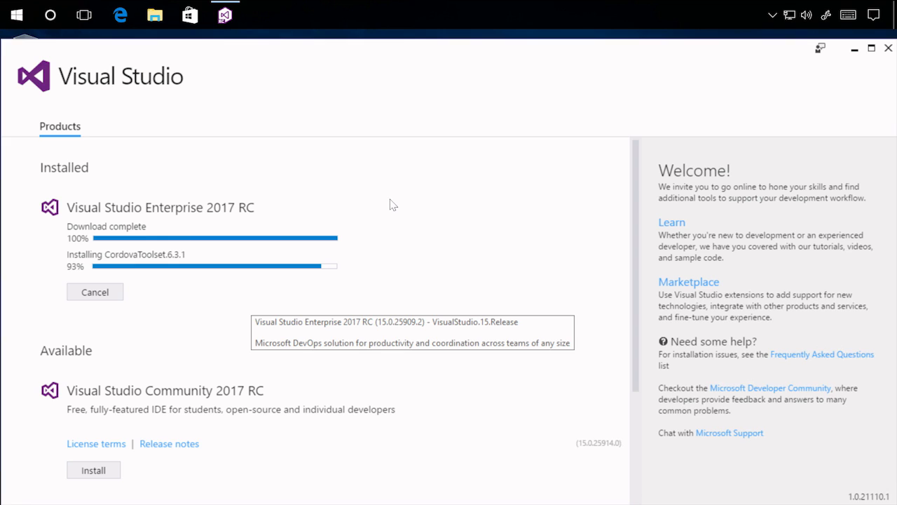
pyautogui.moveTo(216, 260)
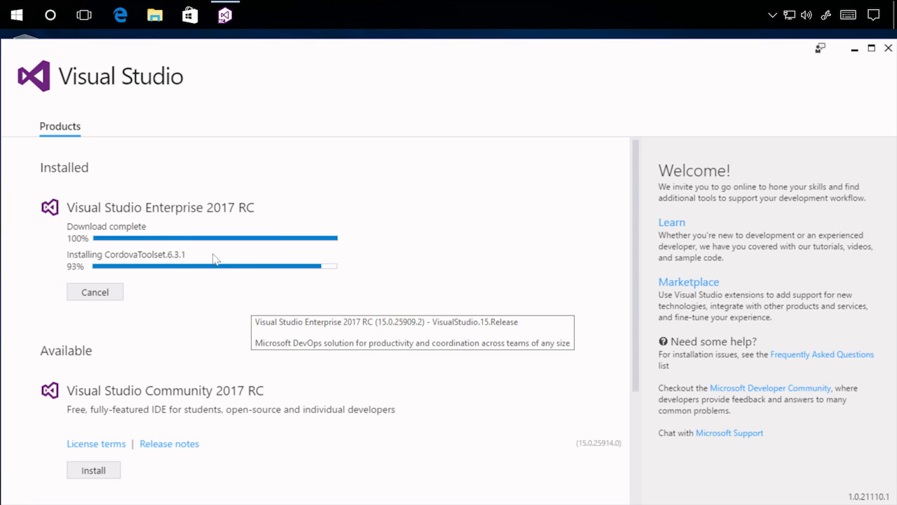
pyautogui.moveTo(221, 259)
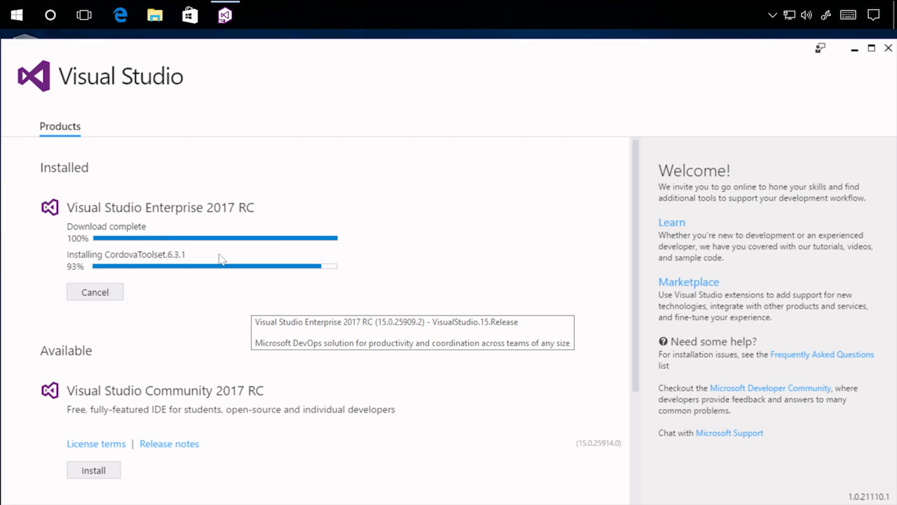
pyautogui.moveTo(547, 178)
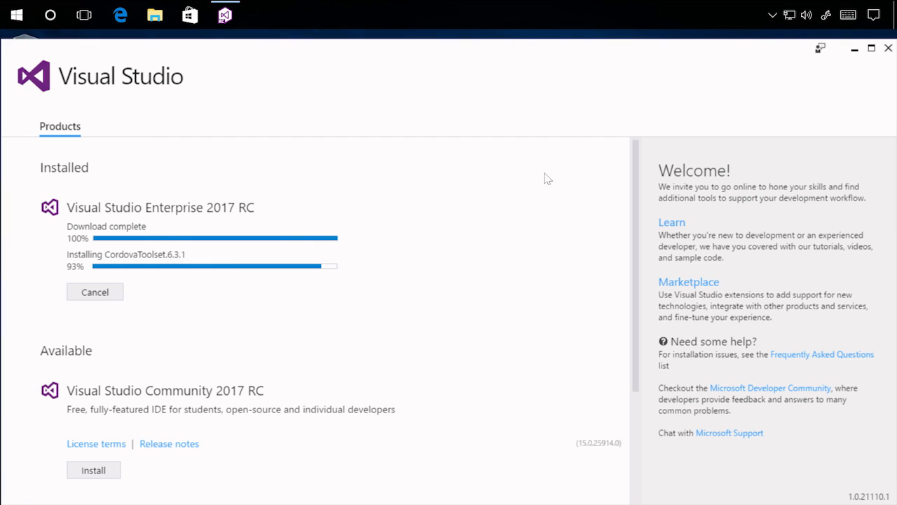
pyautogui.moveTo(566, 147)
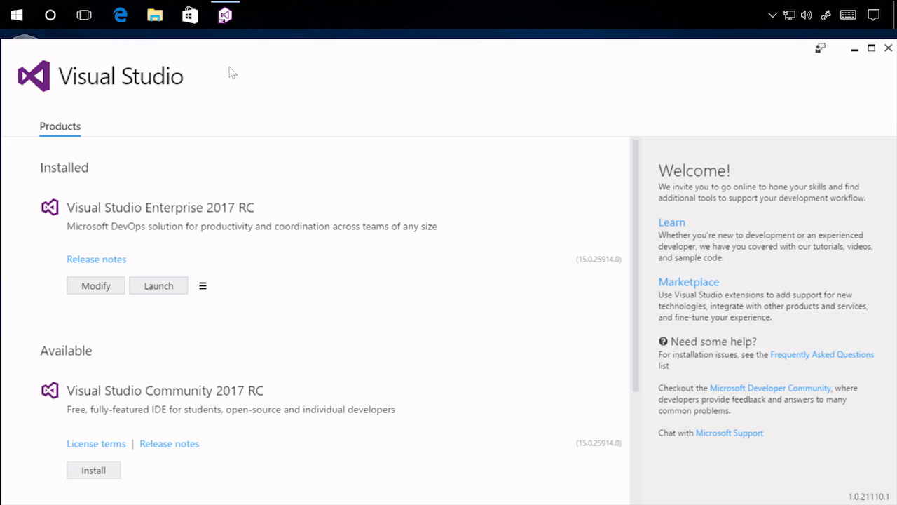
pyautogui.moveTo(159, 285)
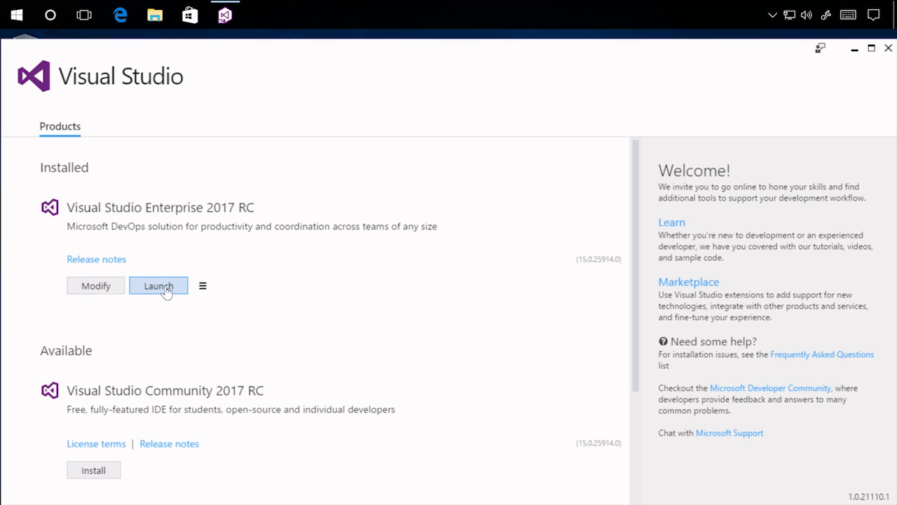
pyautogui.moveTo(148, 315)
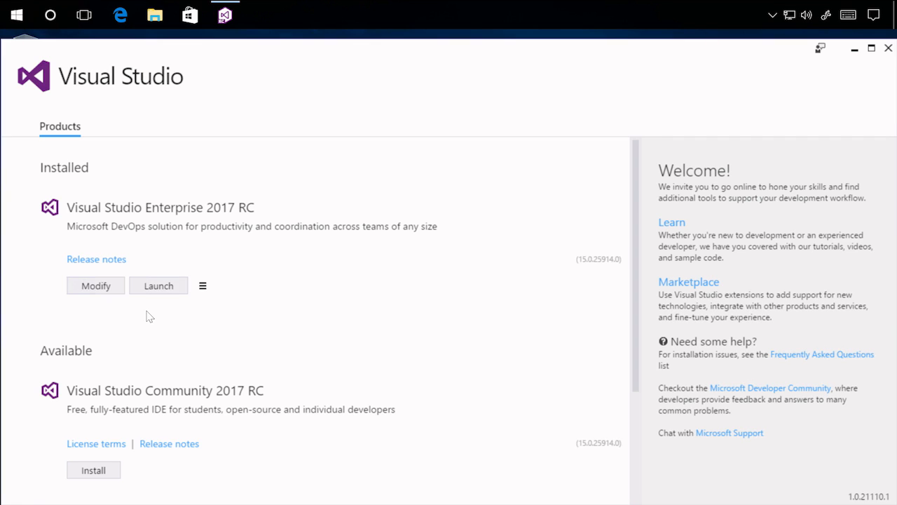
pyautogui.moveTo(134, 321)
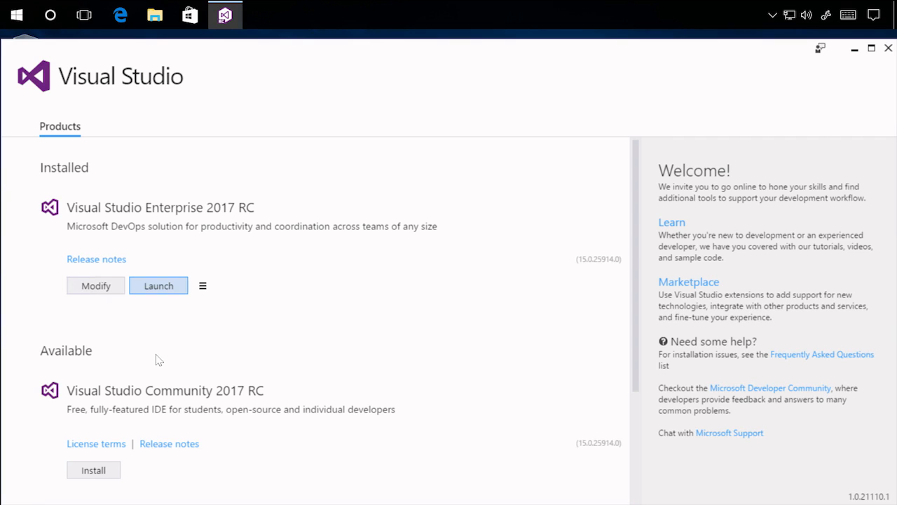
# - Launch Visual Studio Enterprise 2017 RC from the Visual Studio Installer
pyautogui.click(158, 285)
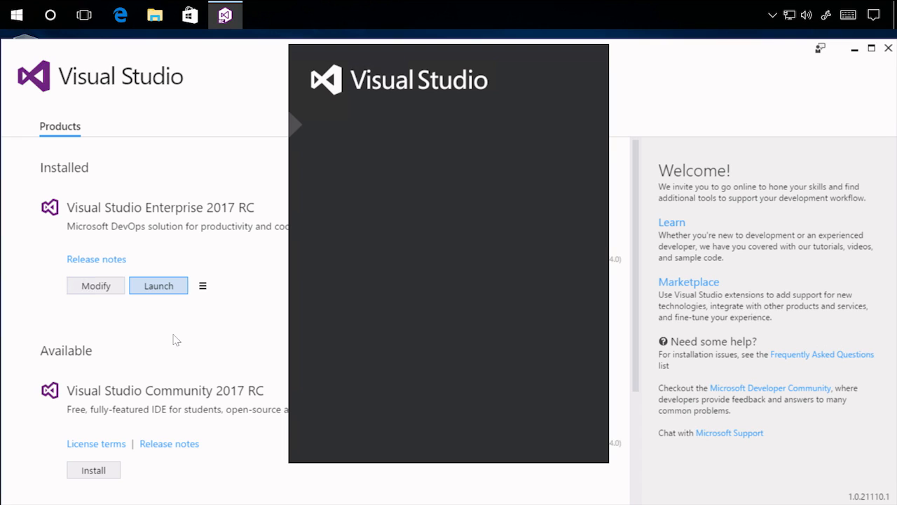
pyautogui.moveTo(371, 261)
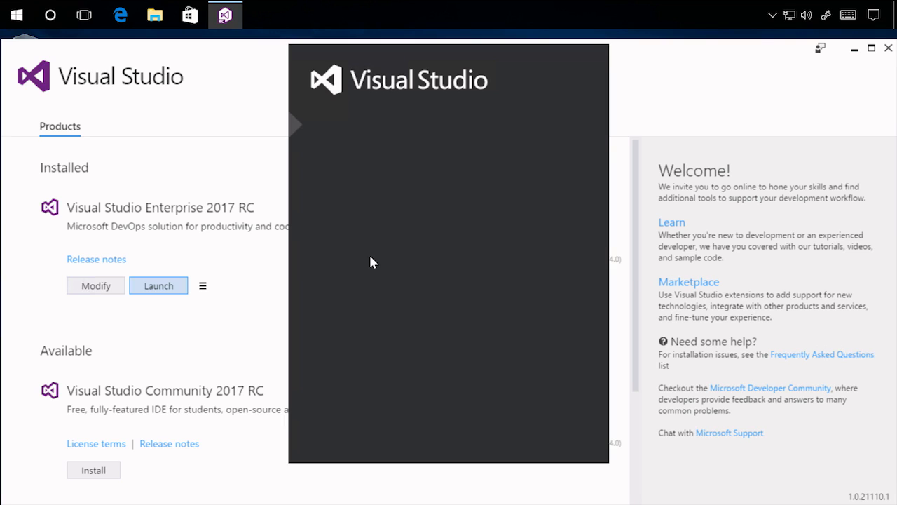
pyautogui.moveTo(417, 279)
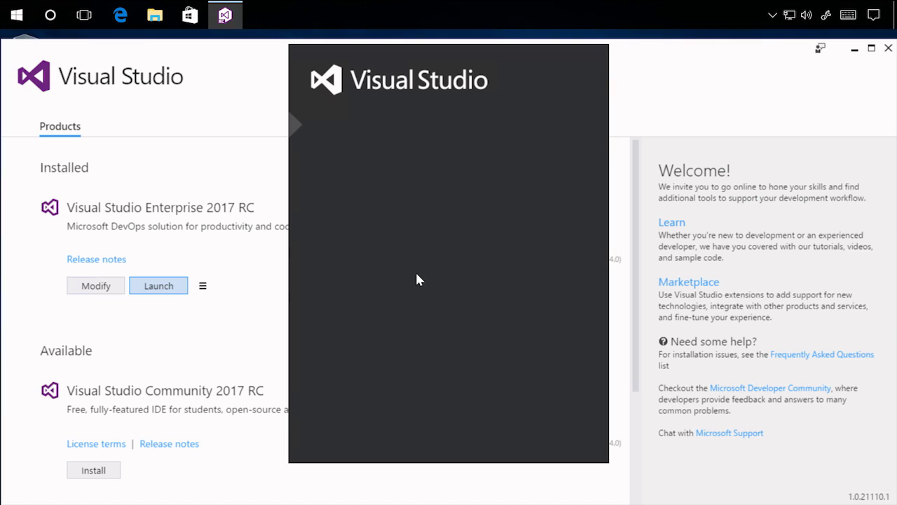
pyautogui.moveTo(399, 288)
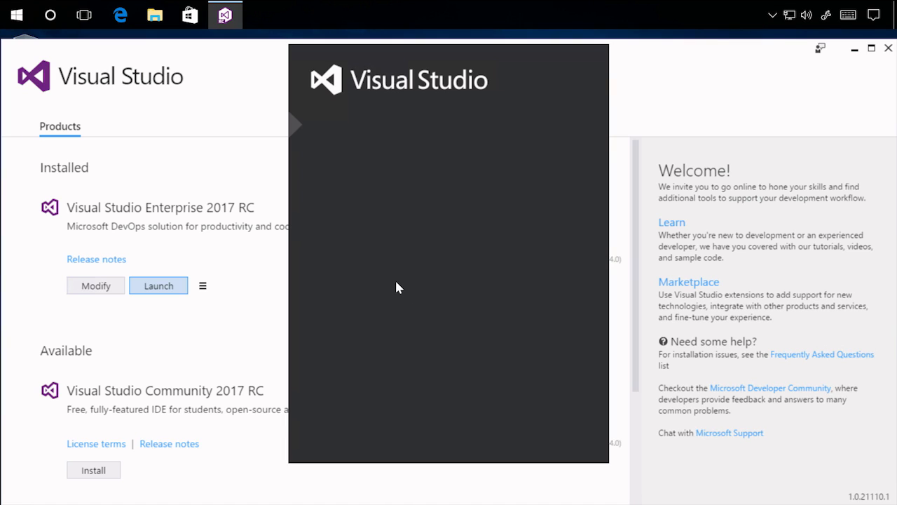
pyautogui.moveTo(443, 84)
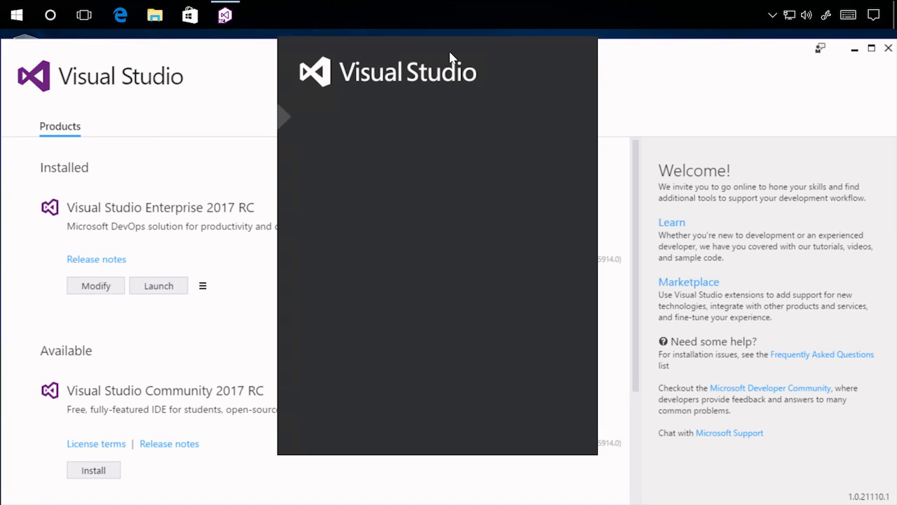
# - Bring the installer window forward and minimize it while Visual Studio loads
pyautogui.click(158, 285)
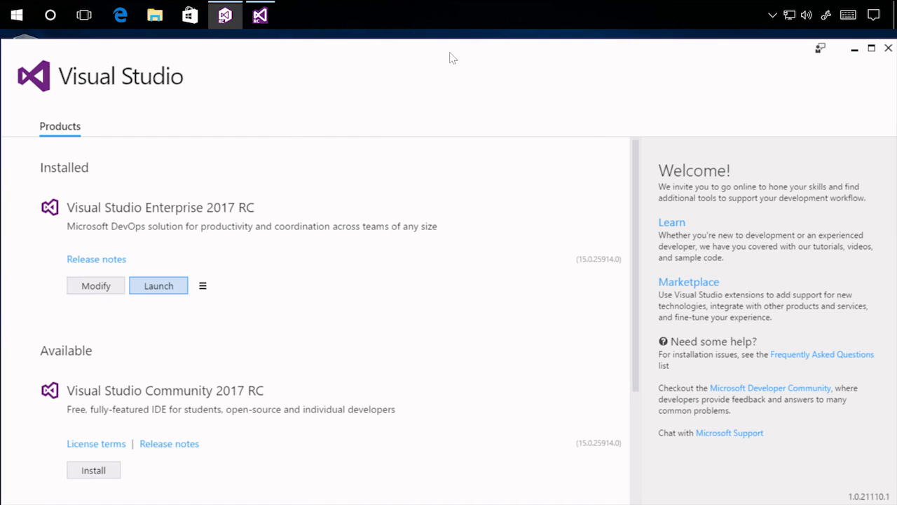
pyautogui.moveTo(854, 49)
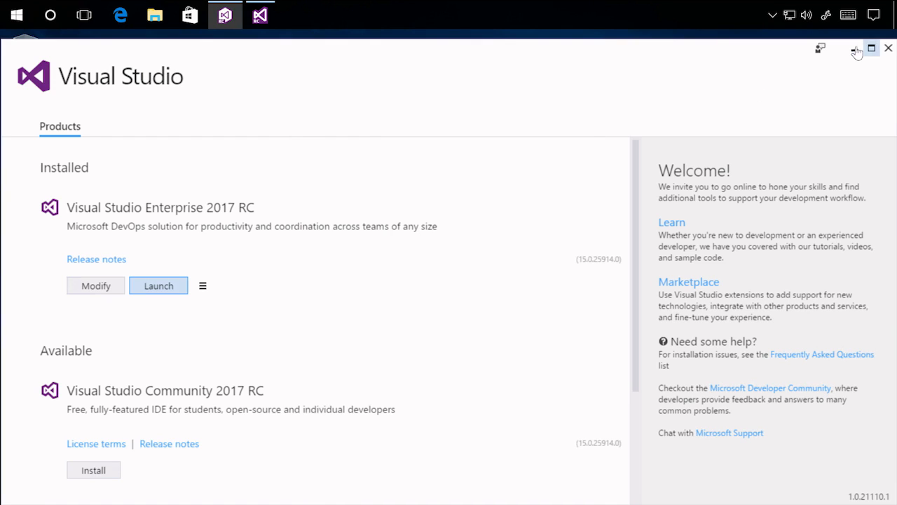
pyautogui.click(159, 286)
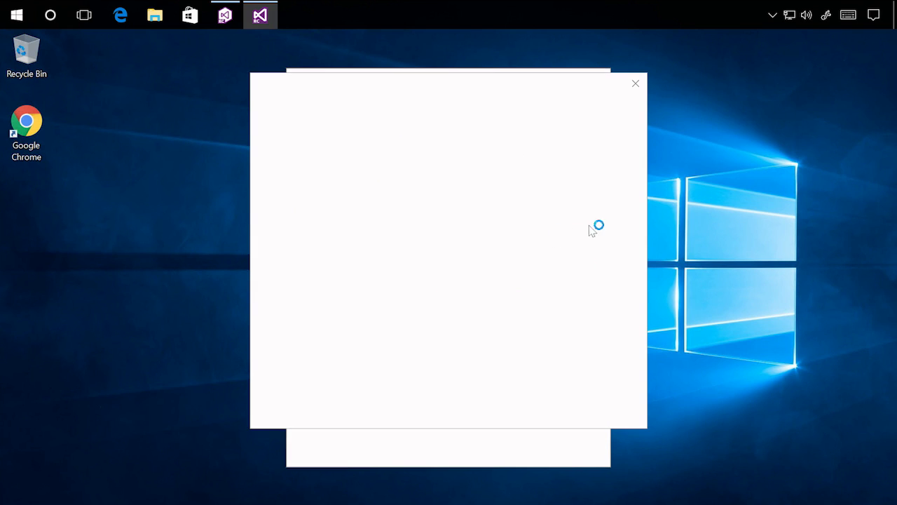
pyautogui.moveTo(635, 129)
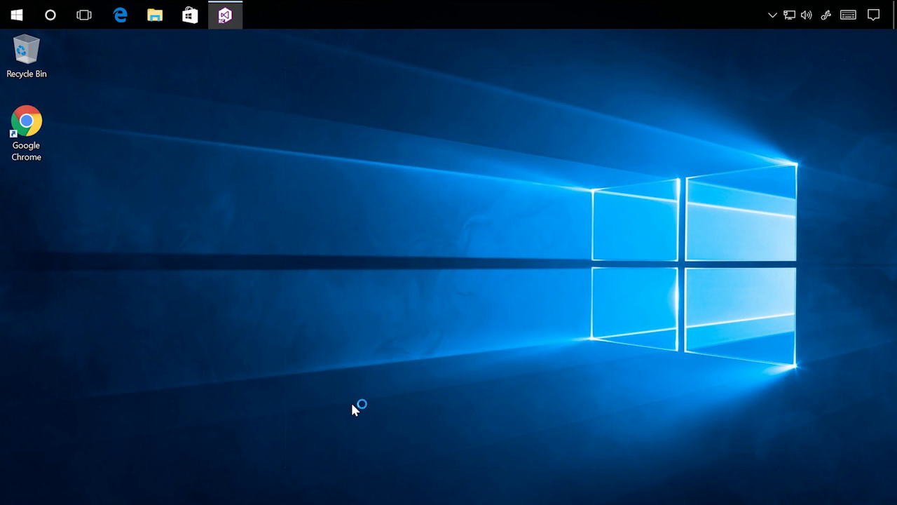
# - Search project templates for 'cordova' and pick the JavaScript Blank App (Apache Cordova) template
pyautogui.click(224, 14)
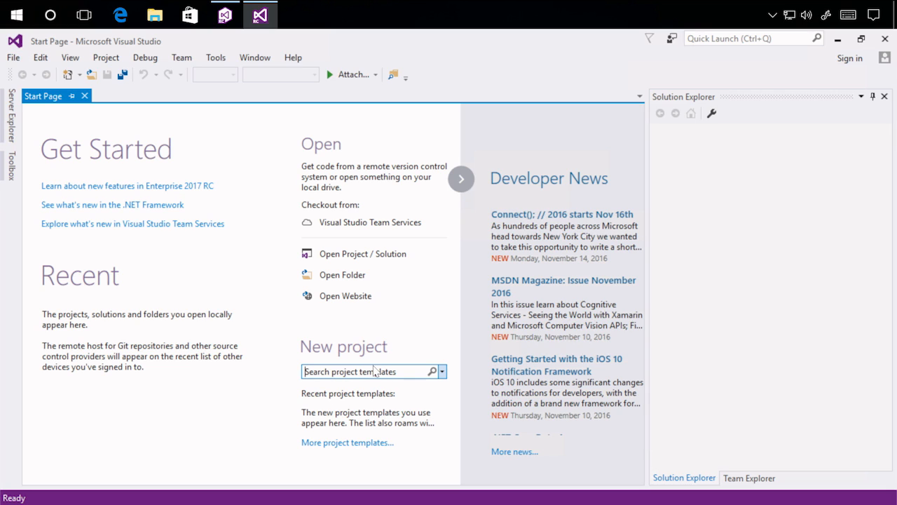
pyautogui.write('cordova')
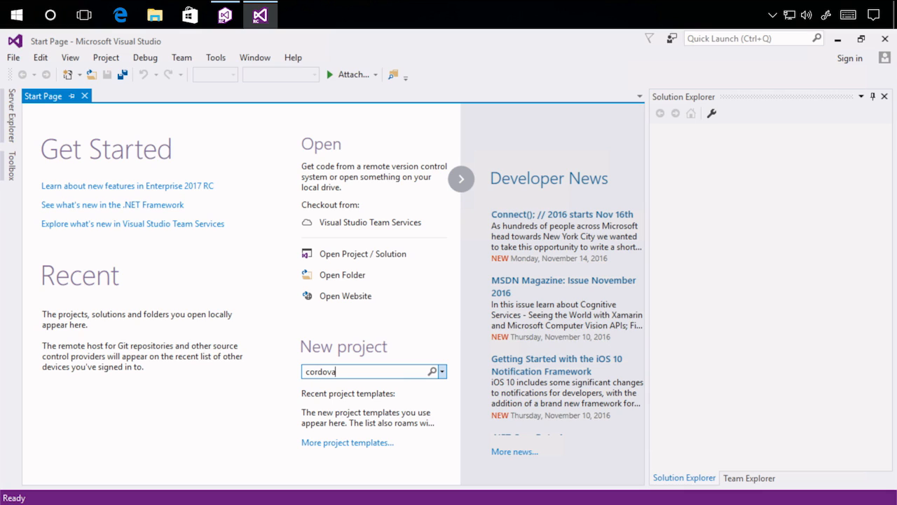
pyautogui.click(432, 372)
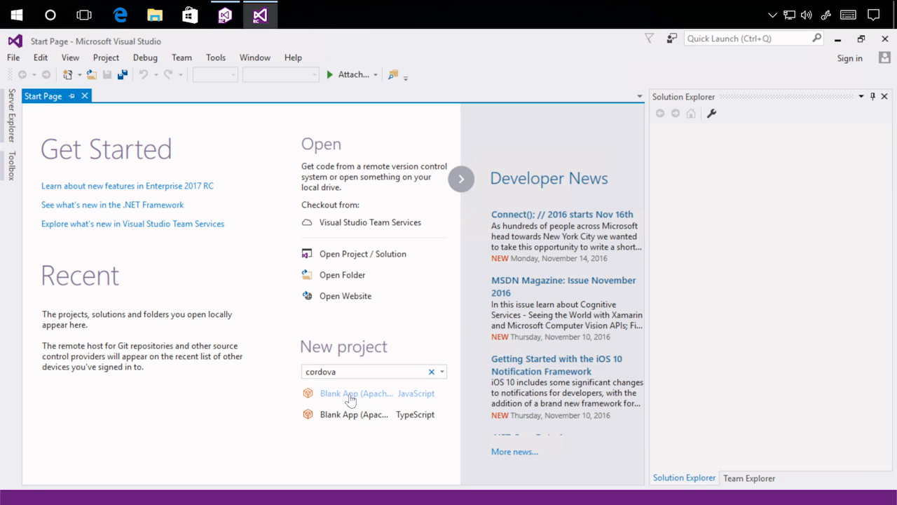
pyautogui.click(356, 392)
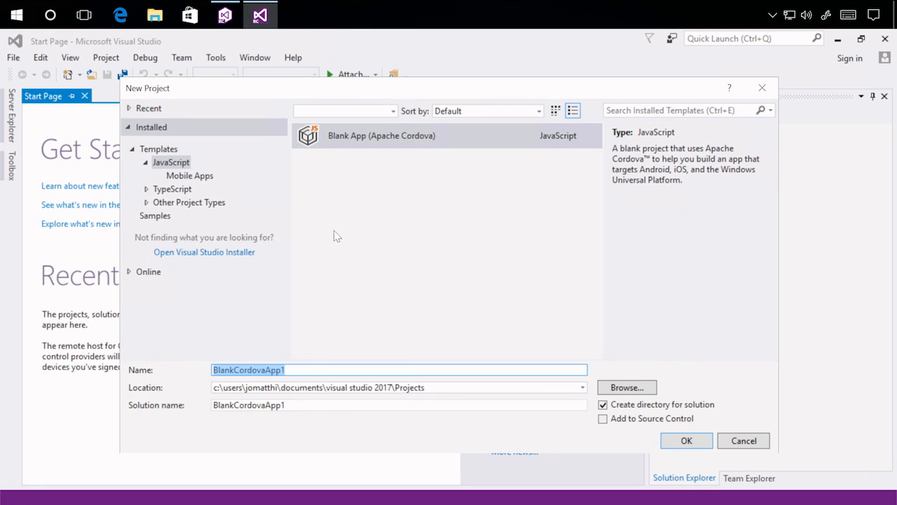
# - Confirm the New Project dialog to create BlankCordovaApp1
pyautogui.click(687, 440)
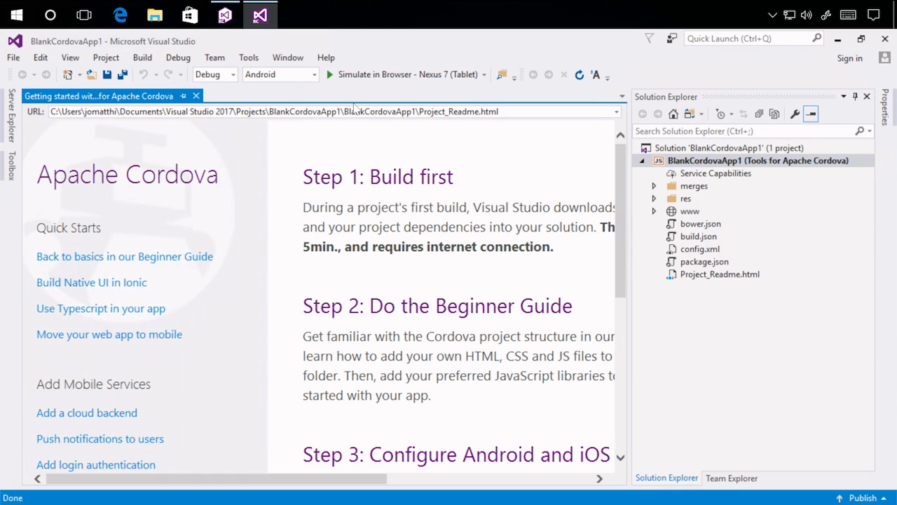
pyautogui.moveTo(342, 180)
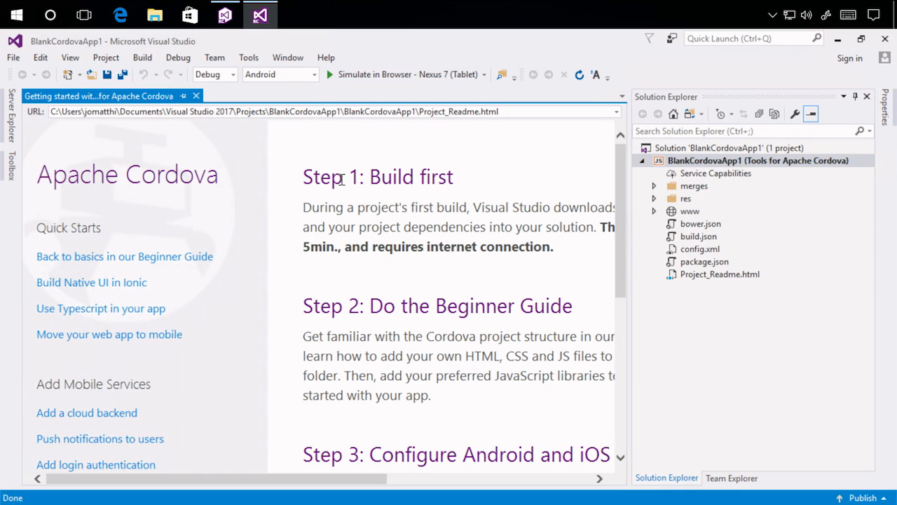